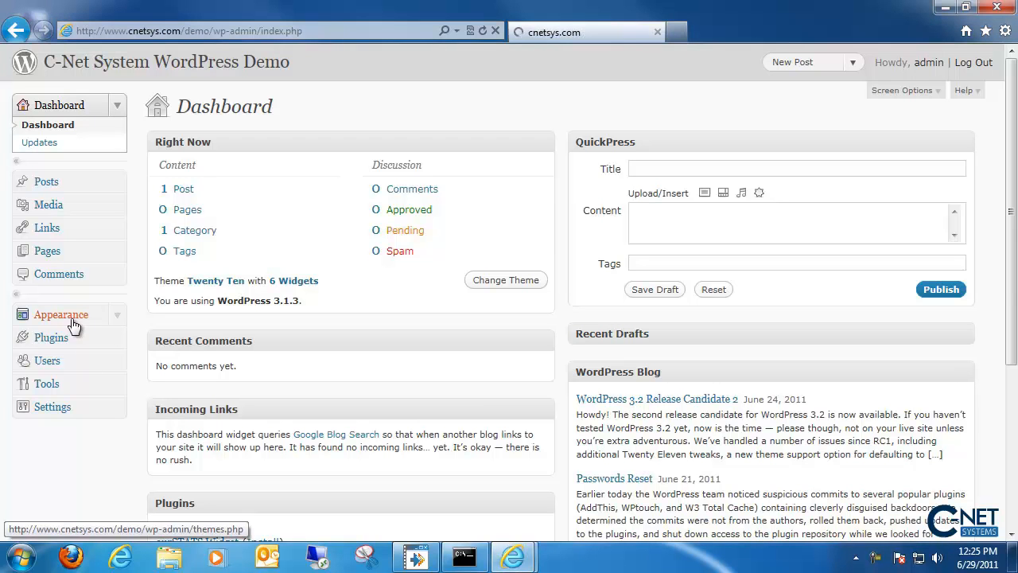
Open Appearance to view Manage Themes, with Twenty Ten 1.2 as the current theme.
{"action": "left_click", "coordinate": [61, 314]}
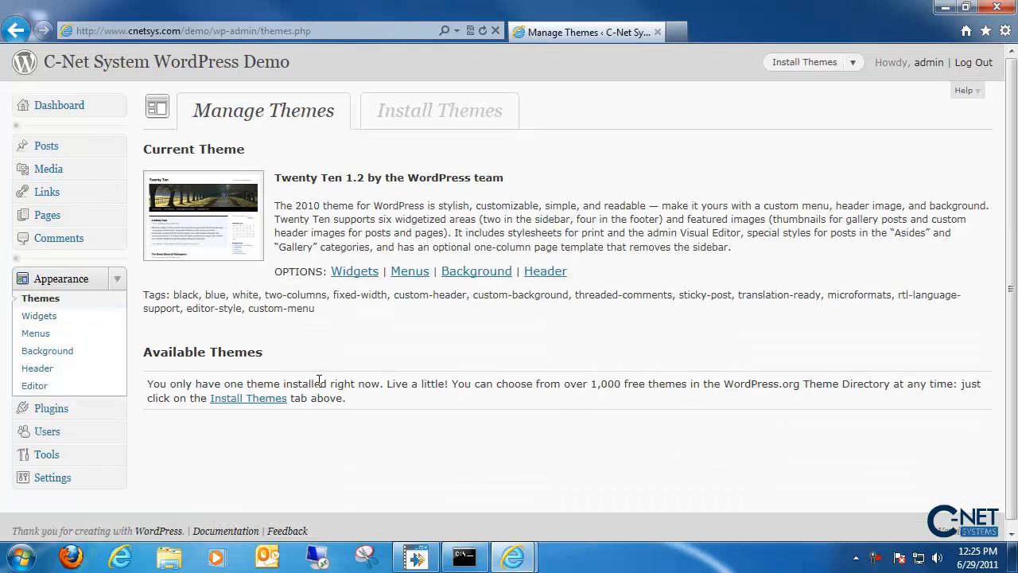
{"action": "mouse_move", "coordinate": [267, 135]}
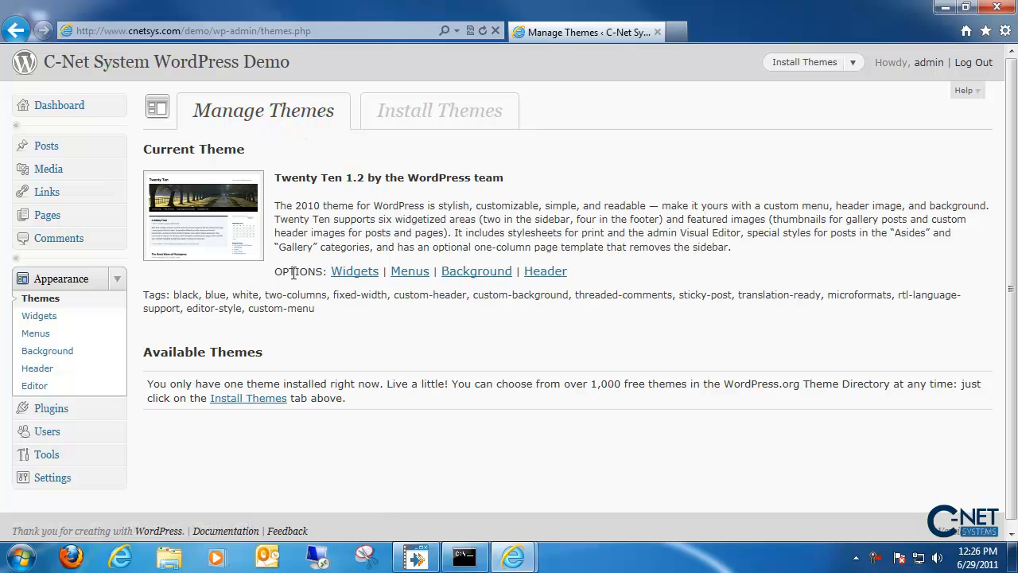
{"action": "mouse_move", "coordinate": [536, 312]}
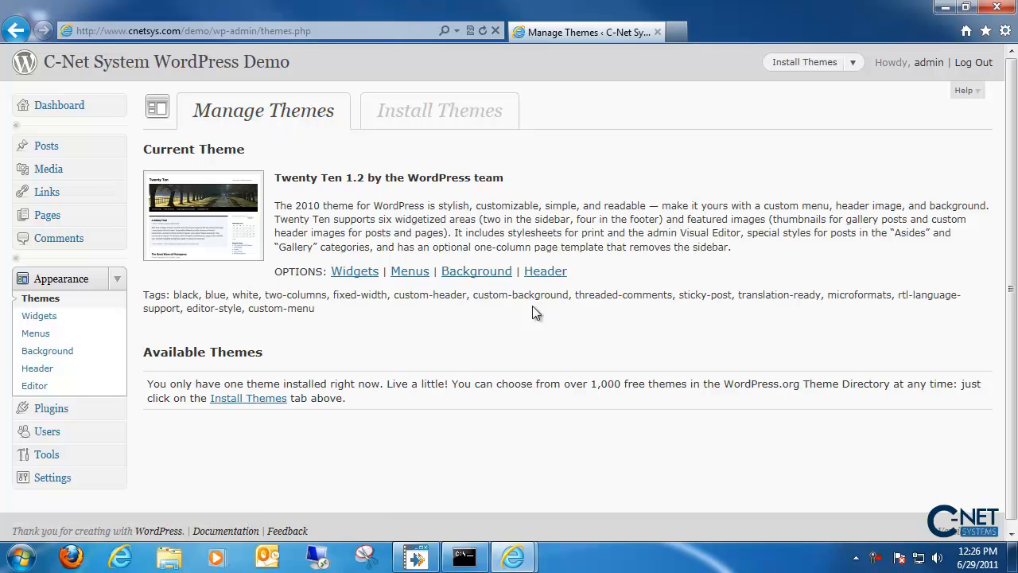
{"action": "mouse_move", "coordinate": [532, 198]}
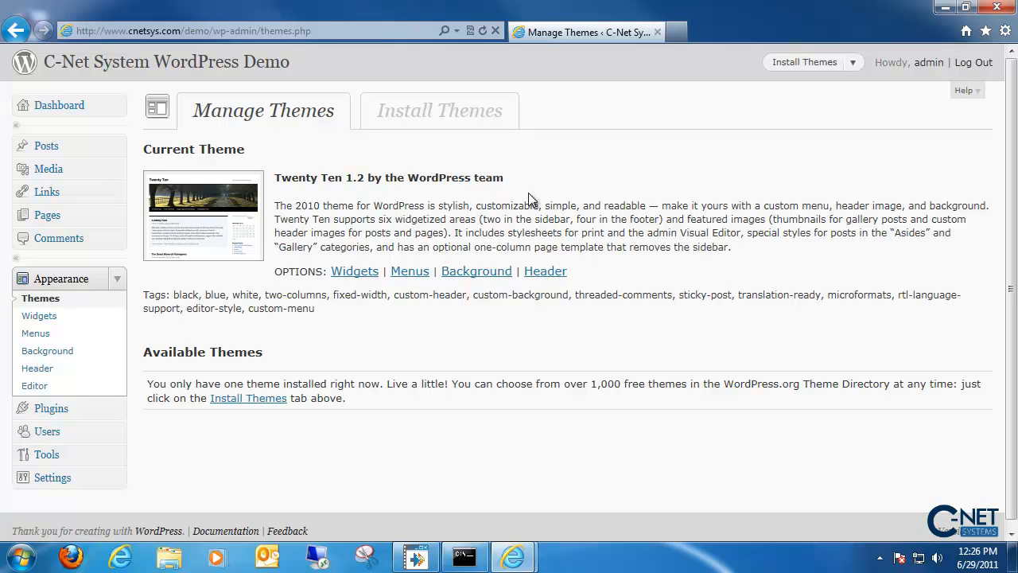
{"action": "mouse_move", "coordinate": [564, 244]}
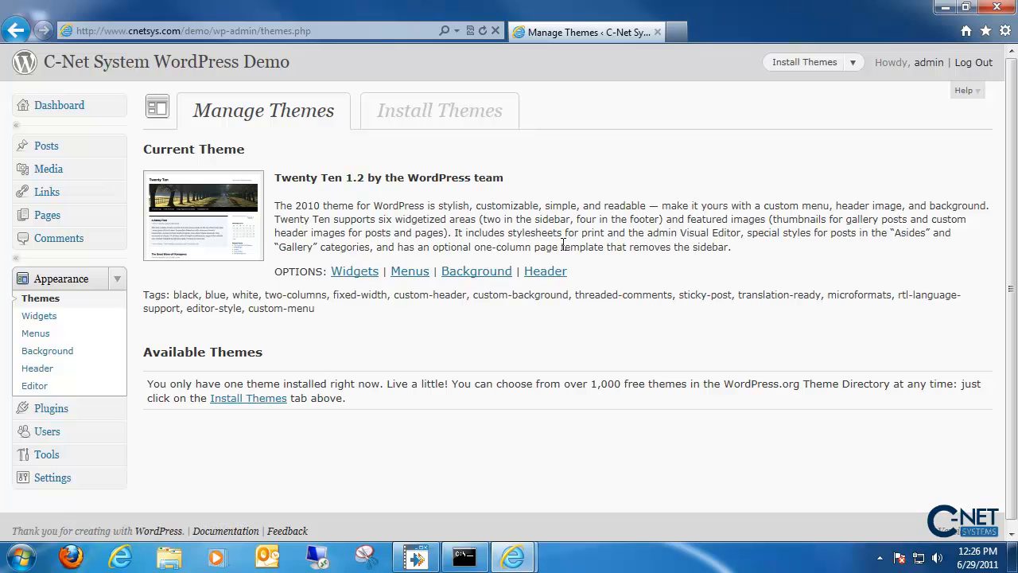
{"action": "mouse_move", "coordinate": [375, 266]}
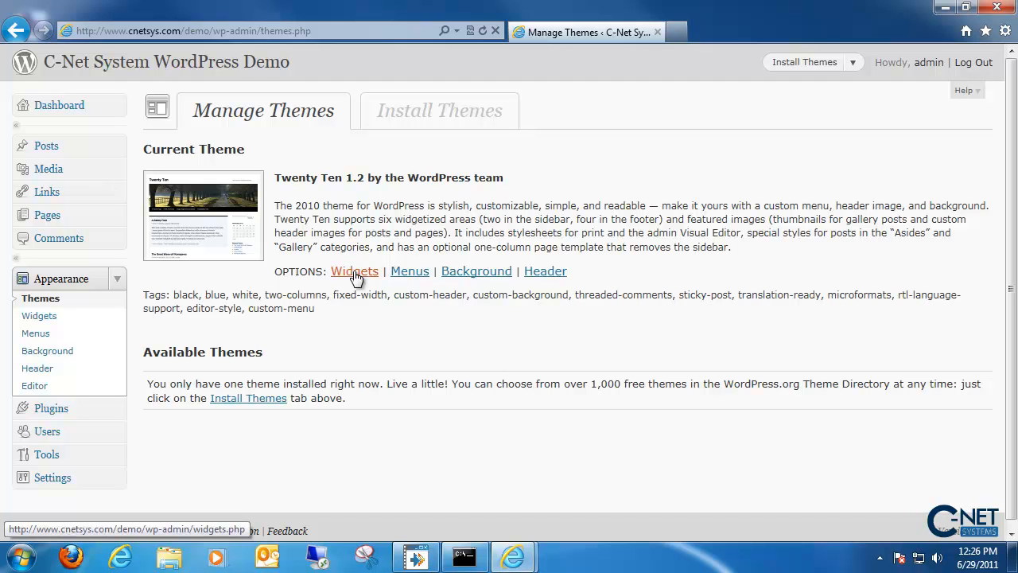
Open the Widgets page and scroll through the Primary Widget Area's Search, Recent Posts and Meta widgets.
{"action": "left_click", "coordinate": [354, 271]}
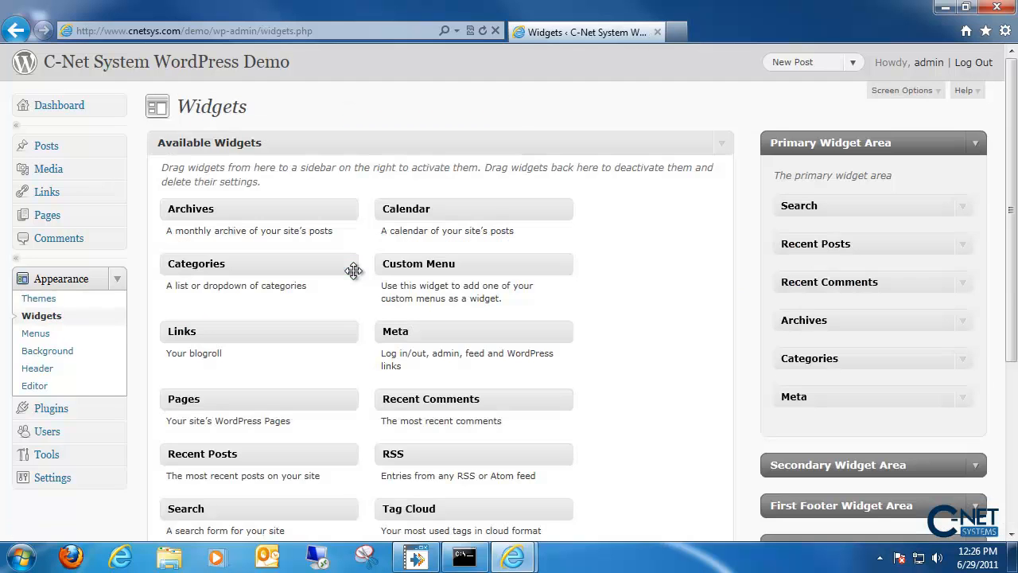
{"action": "scroll", "scroll_direction": "down", "scroll_amount": 3}
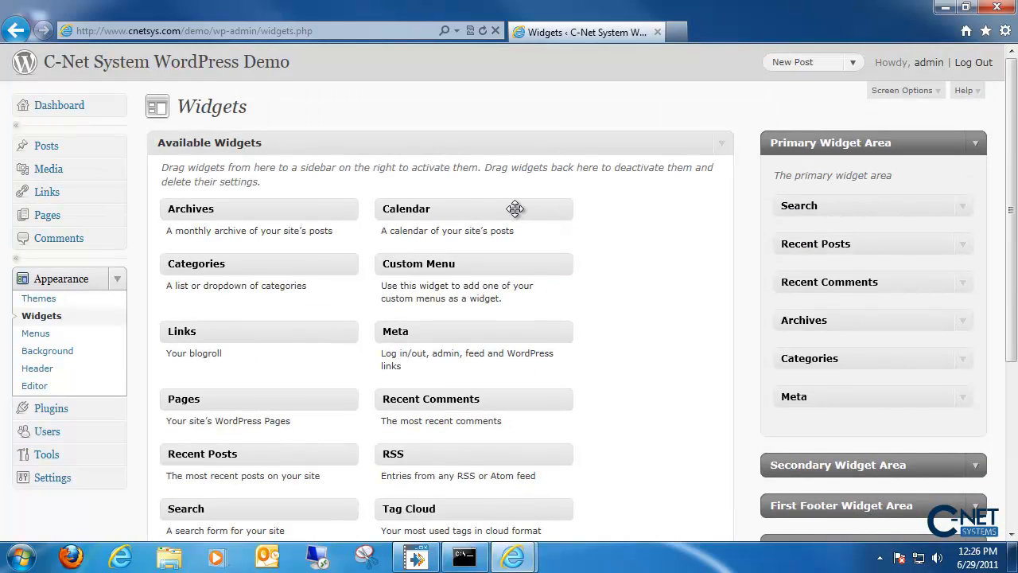
{"action": "mouse_move", "coordinate": [802, 223]}
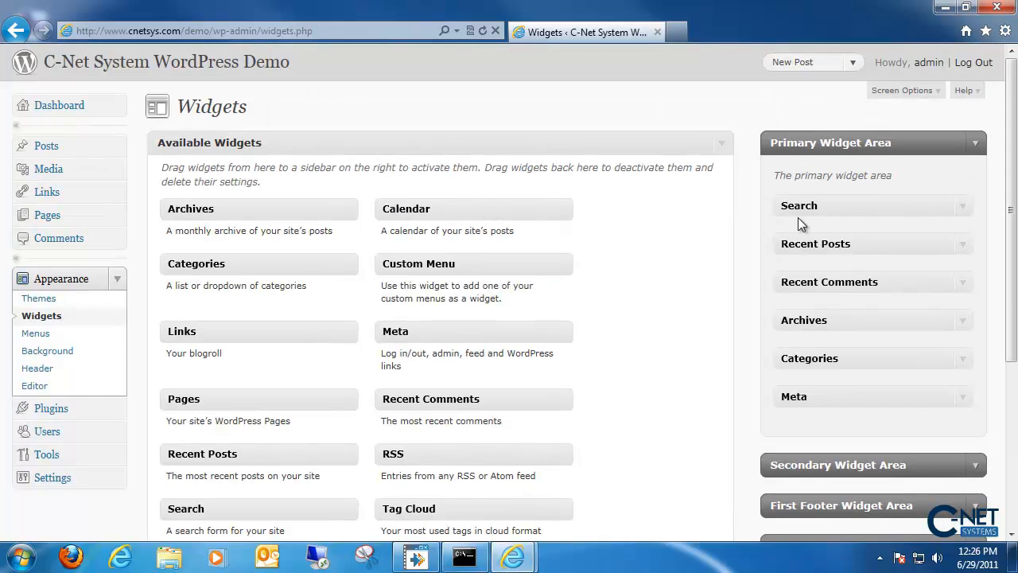
{"action": "mouse_move", "coordinate": [835, 129]}
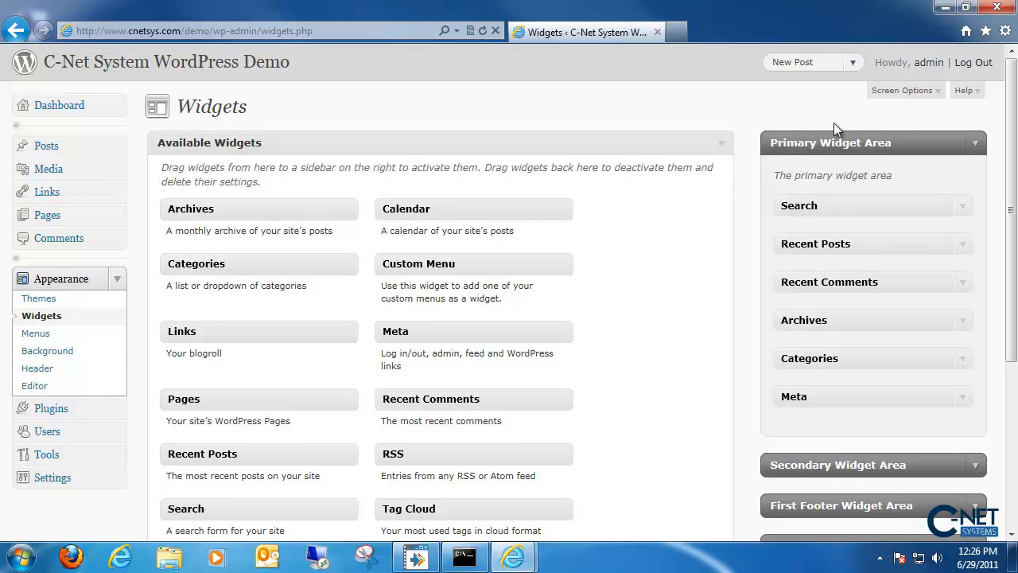
{"action": "mouse_move", "coordinate": [195, 65]}
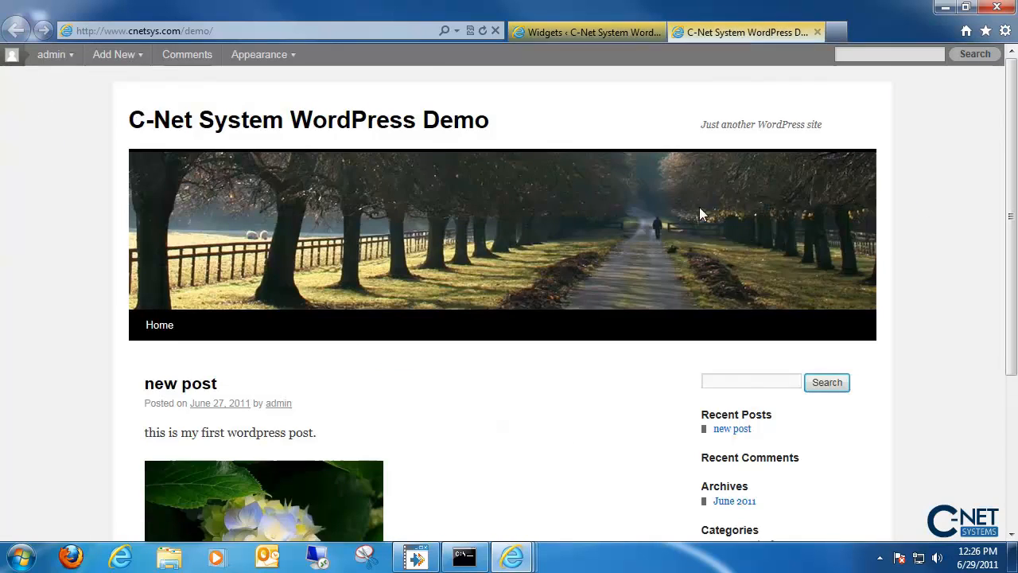
{"action": "scroll", "scroll_direction": "down", "scroll_amount": 3}
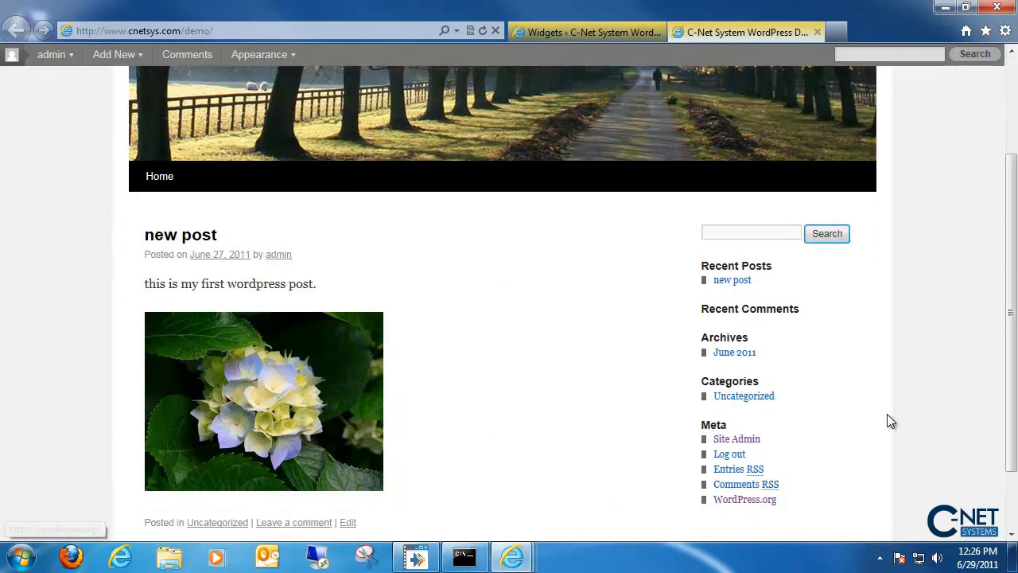
{"action": "mouse_move", "coordinate": [725, 260]}
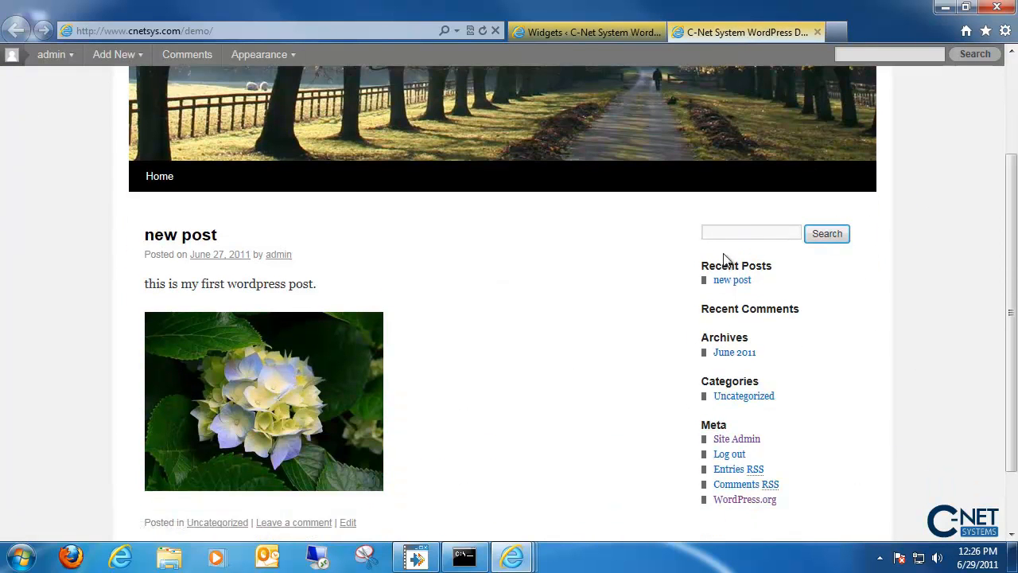
{"action": "mouse_move", "coordinate": [745, 553]}
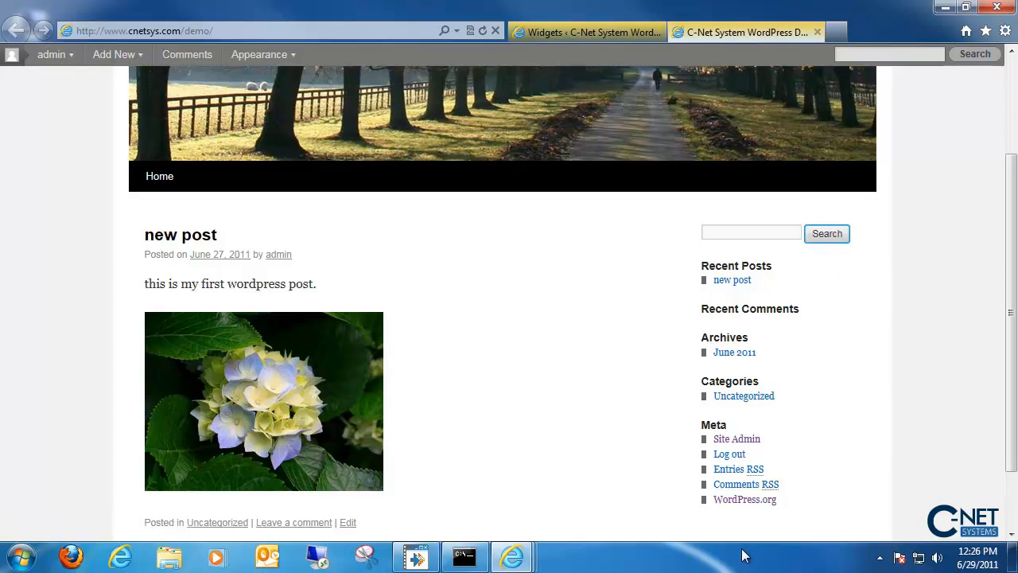
{"action": "mouse_move", "coordinate": [760, 110]}
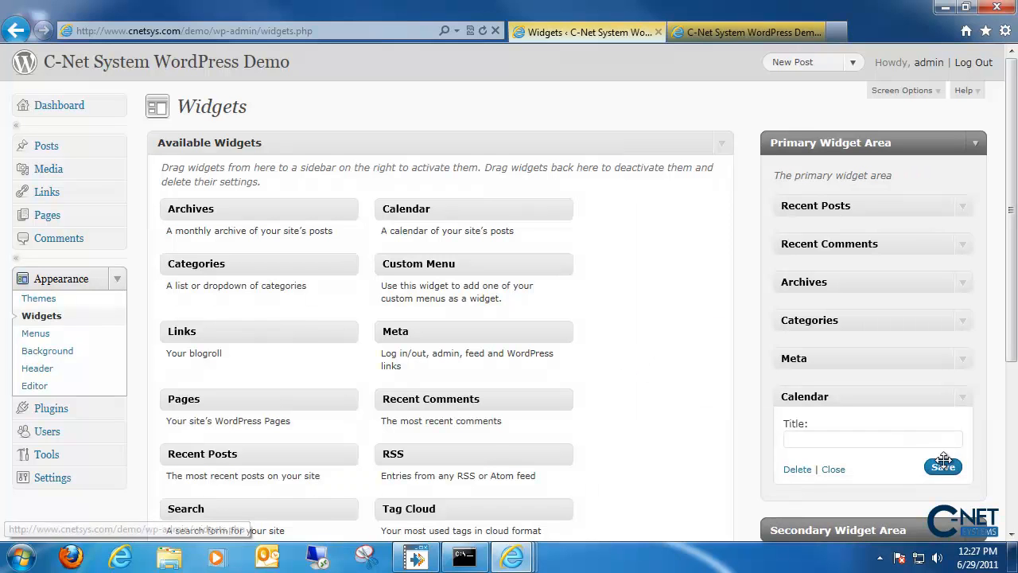
Save the Calendar widget placed in the Primary Widget Area and confirm the change.
{"action": "left_click", "coordinate": [944, 467]}
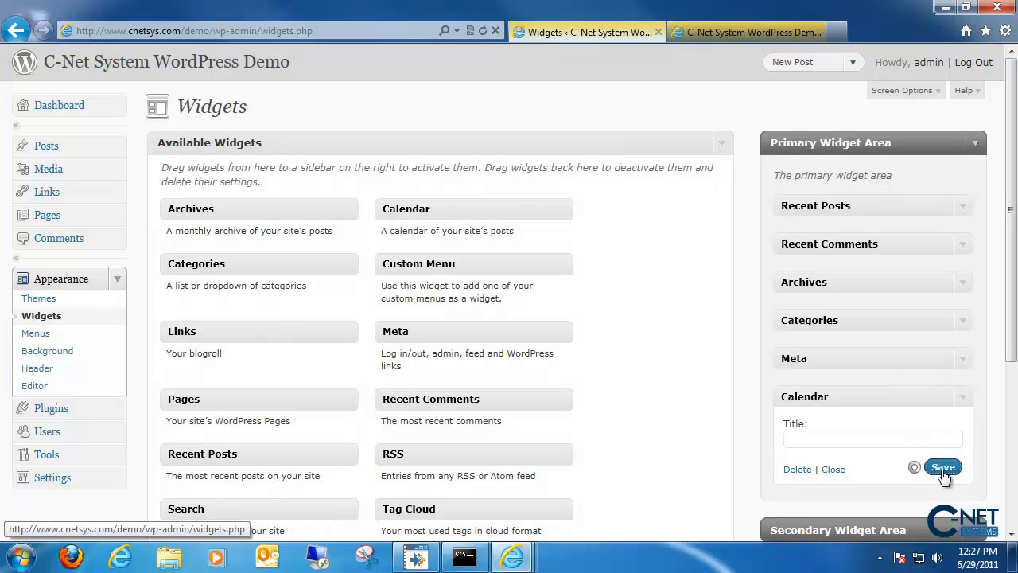
{"action": "left_click", "coordinate": [746, 32]}
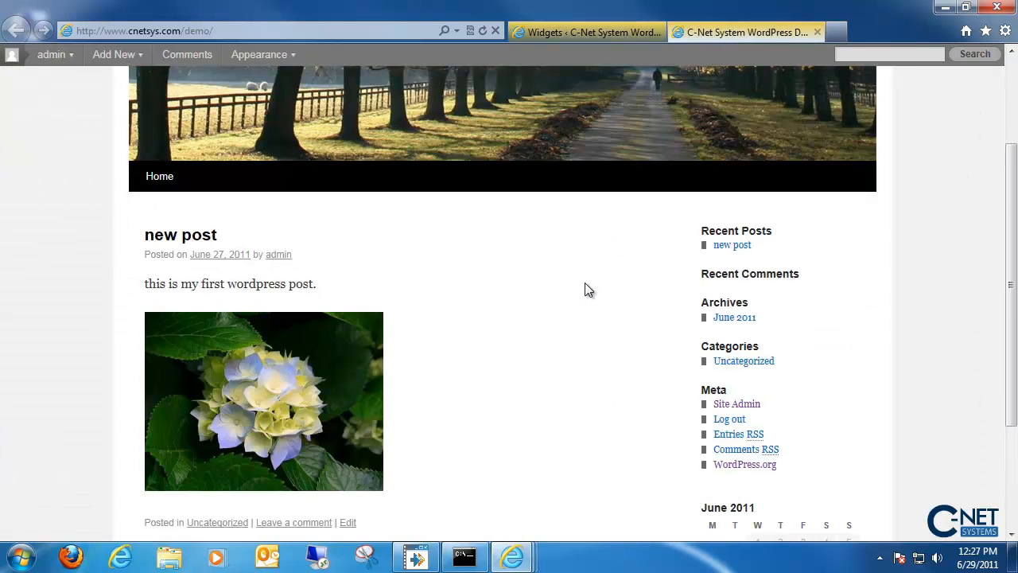
Scroll the live site to see the June 2011 calendar in the sidebar.
{"action": "scroll", "scroll_direction": "down", "scroll_amount": 3}
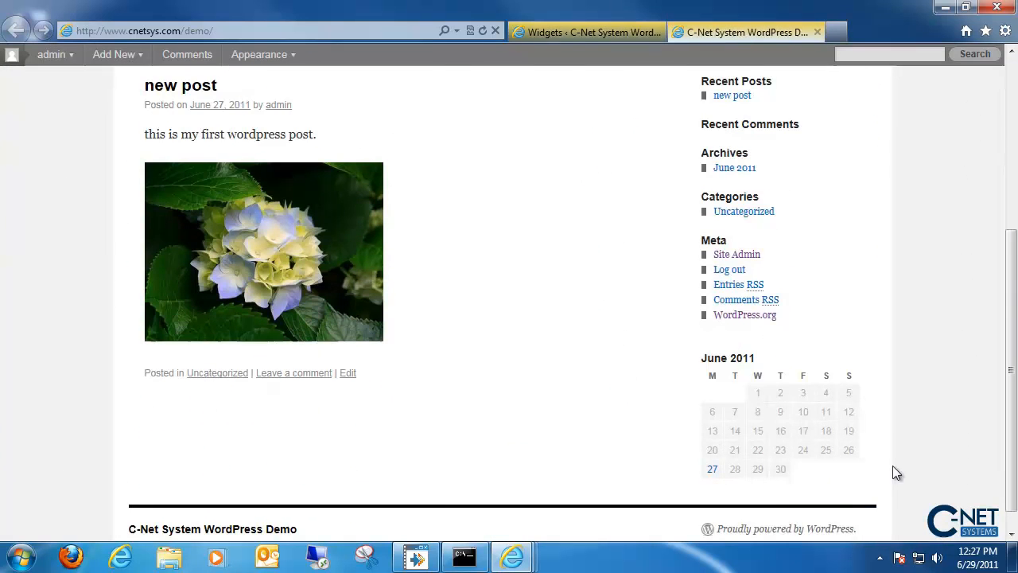
{"action": "scroll", "scroll_direction": "up", "scroll_amount": 3}
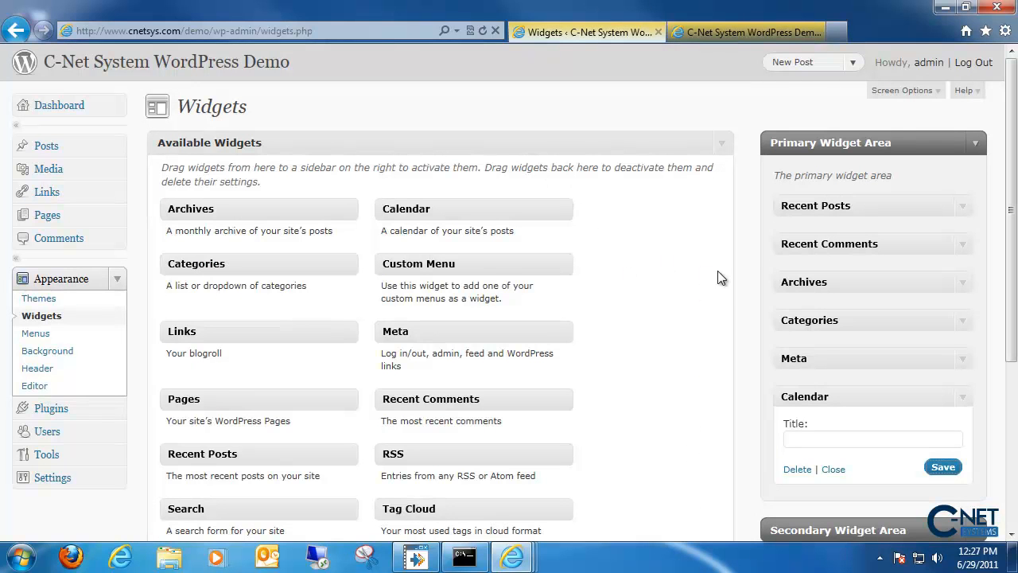
{"action": "mouse_move", "coordinate": [681, 101]}
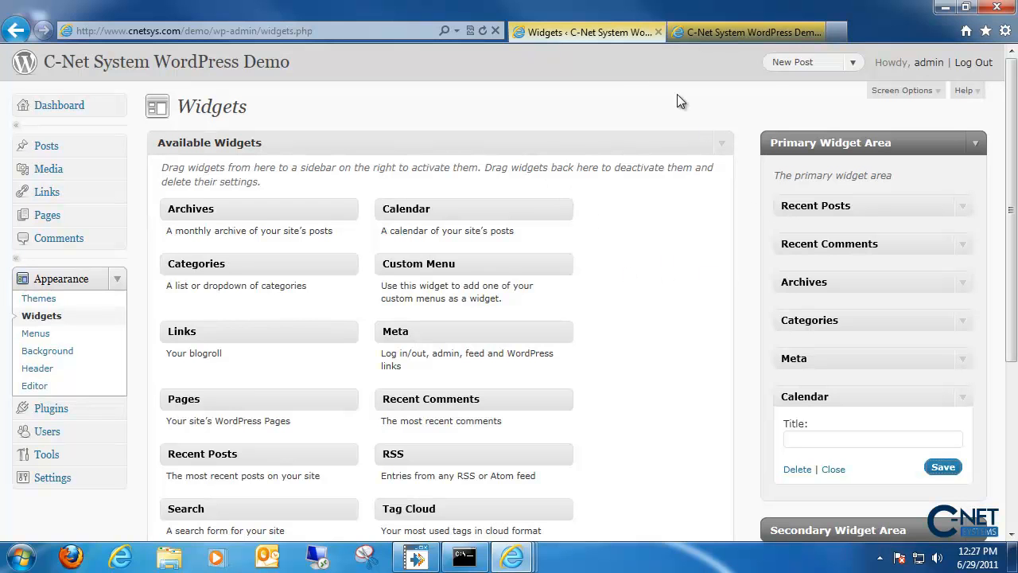
Back on the Widgets page, go to the Appearance > Menus page.
{"action": "scroll", "scroll_direction": "down", "scroll_amount": 3}
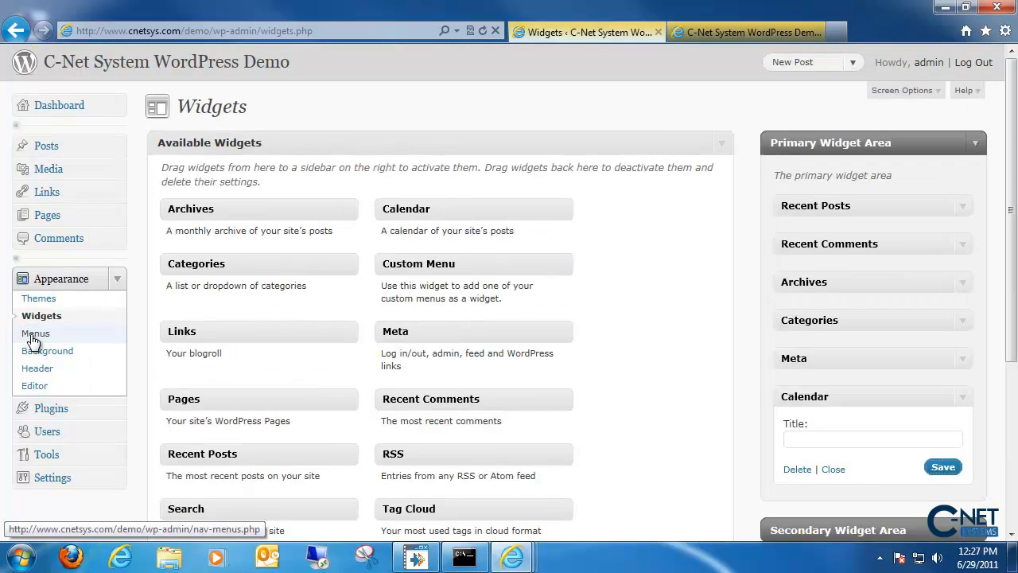
{"action": "left_click", "coordinate": [35, 333]}
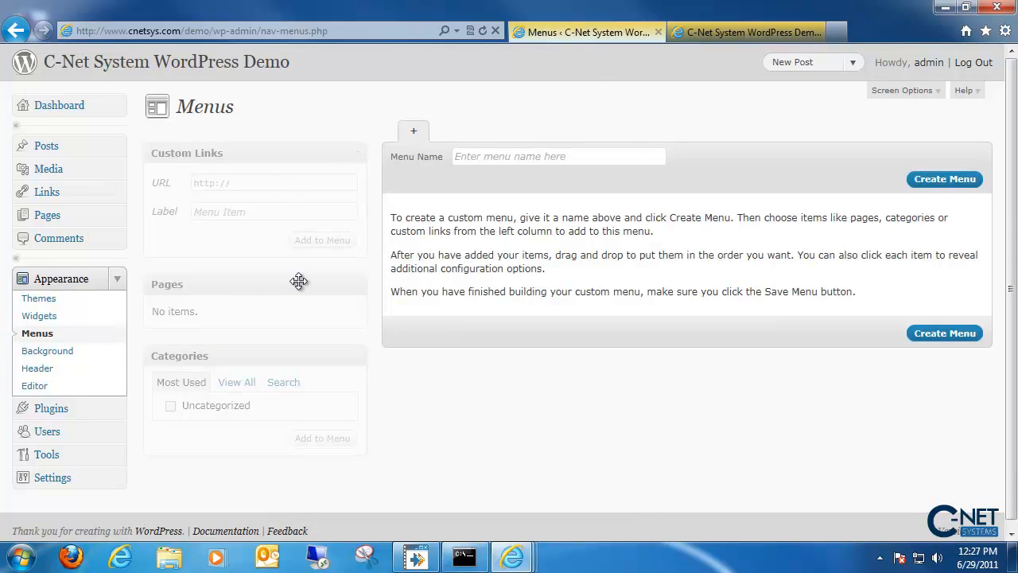
{"action": "mouse_move", "coordinate": [689, 73]}
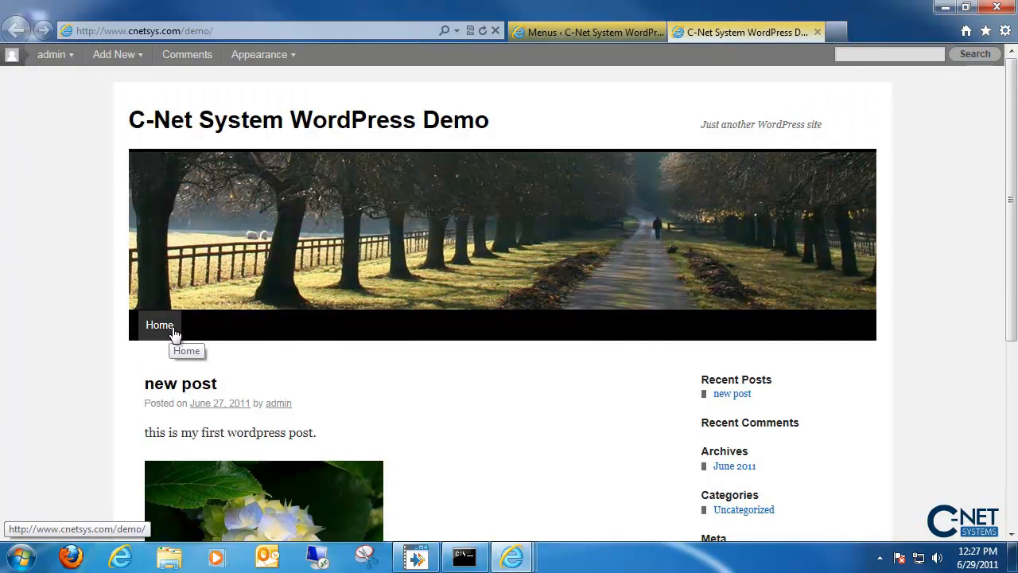
{"action": "mouse_move", "coordinate": [292, 294]}
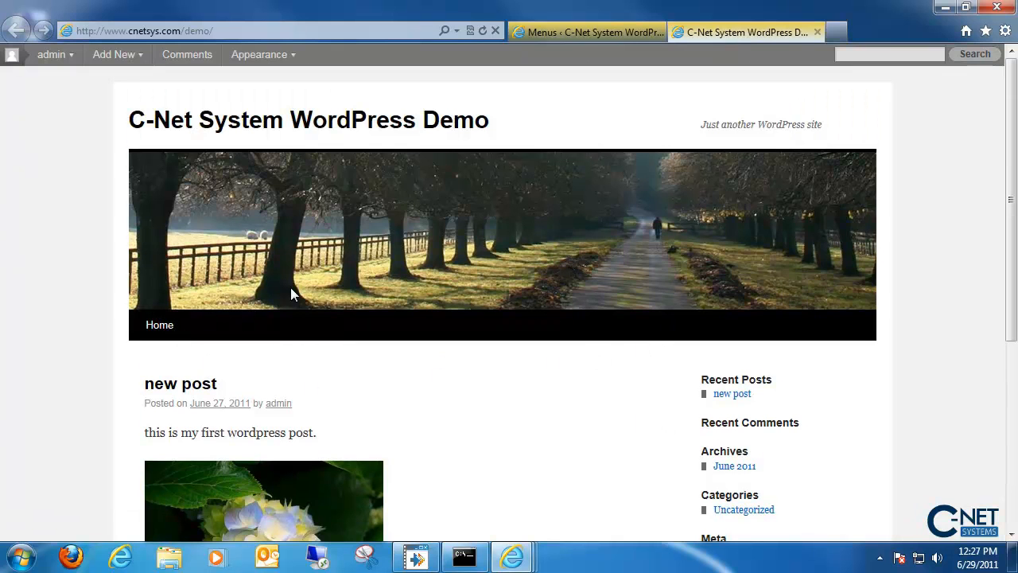
{"action": "mouse_move", "coordinate": [373, 319]}
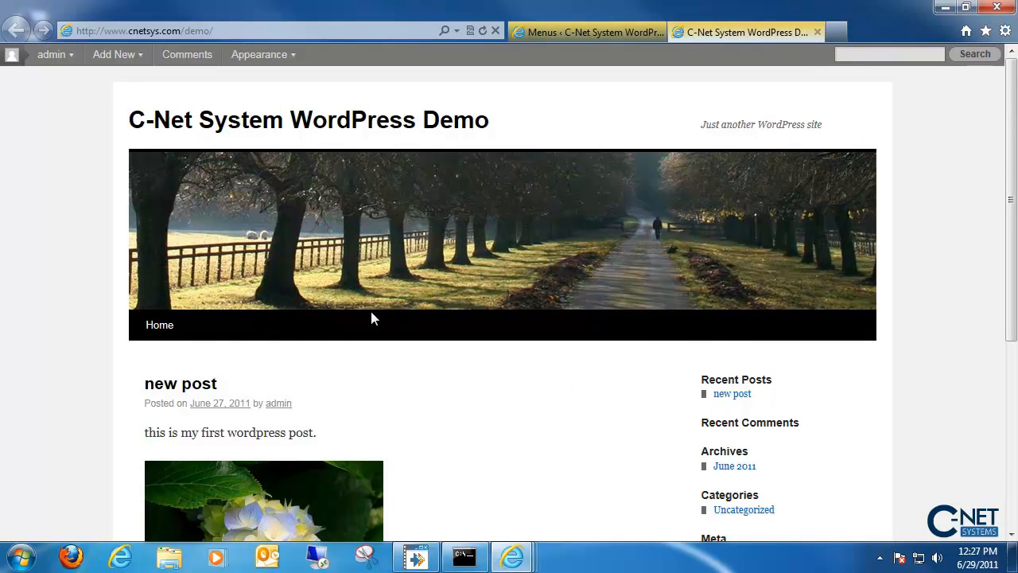
{"action": "mouse_move", "coordinate": [222, 332]}
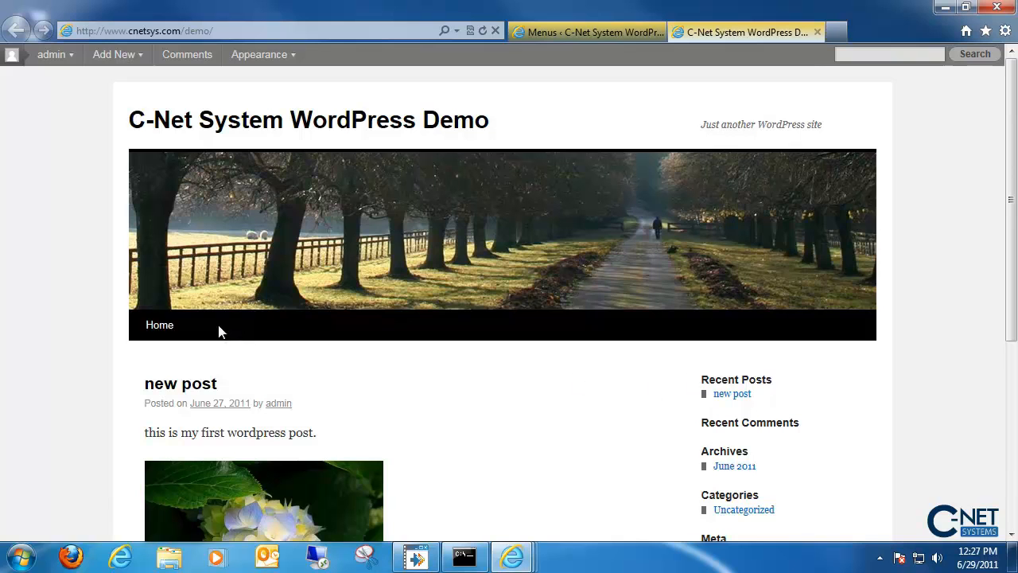
{"action": "mouse_move", "coordinate": [432, 299]}
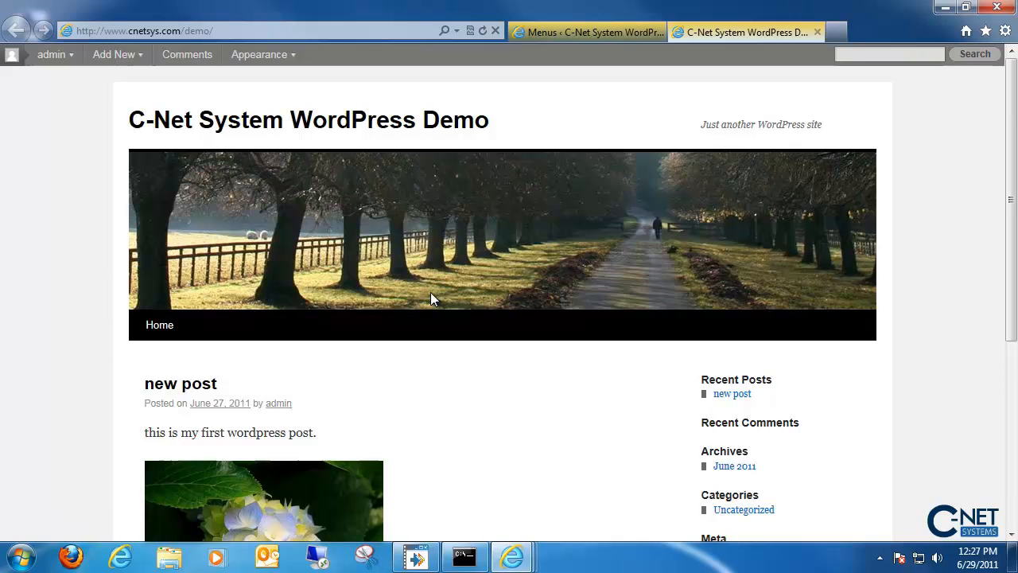
{"action": "mouse_move", "coordinate": [525, 342]}
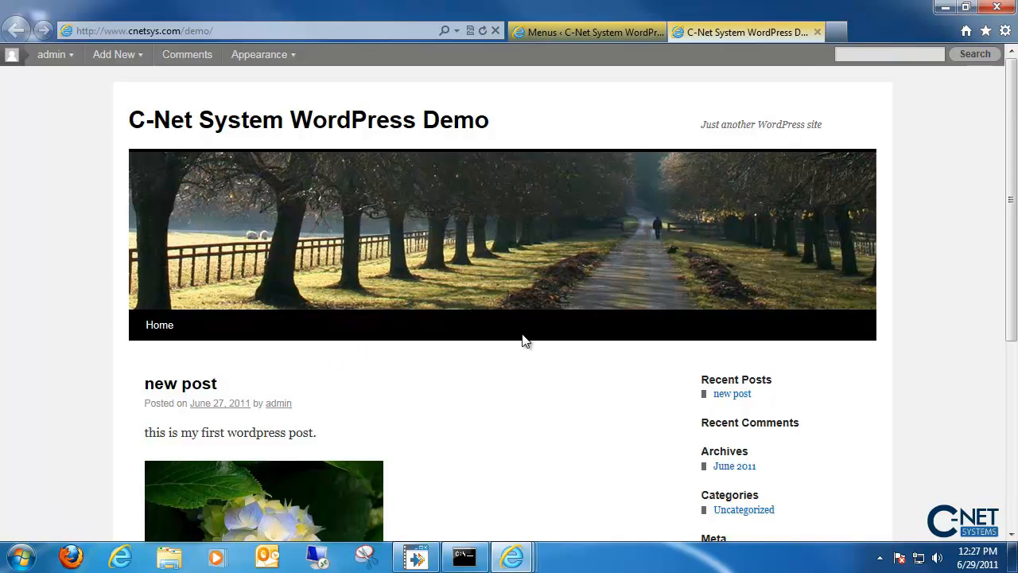
{"action": "mouse_move", "coordinate": [645, 352]}
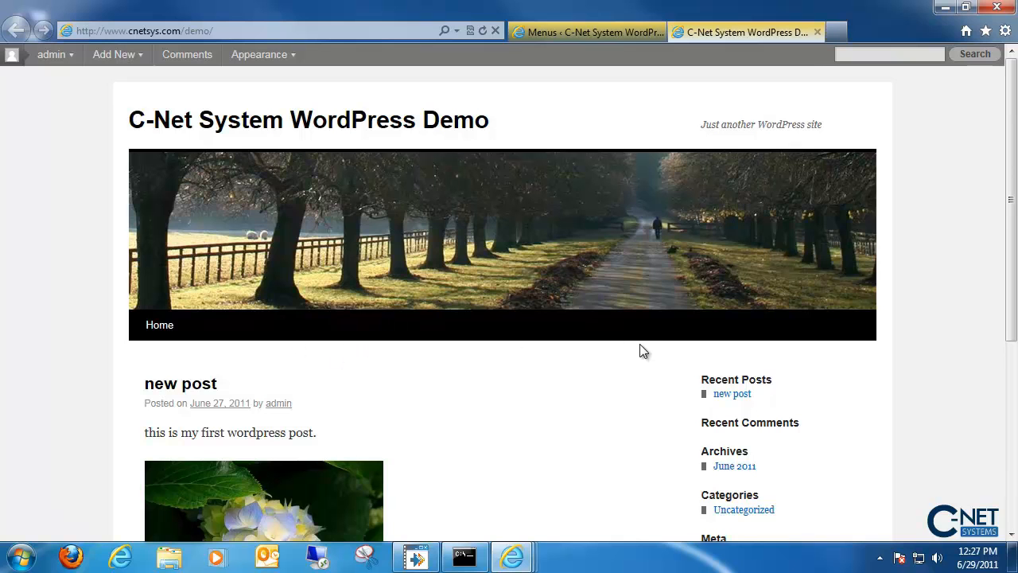
{"action": "mouse_move", "coordinate": [674, 94]}
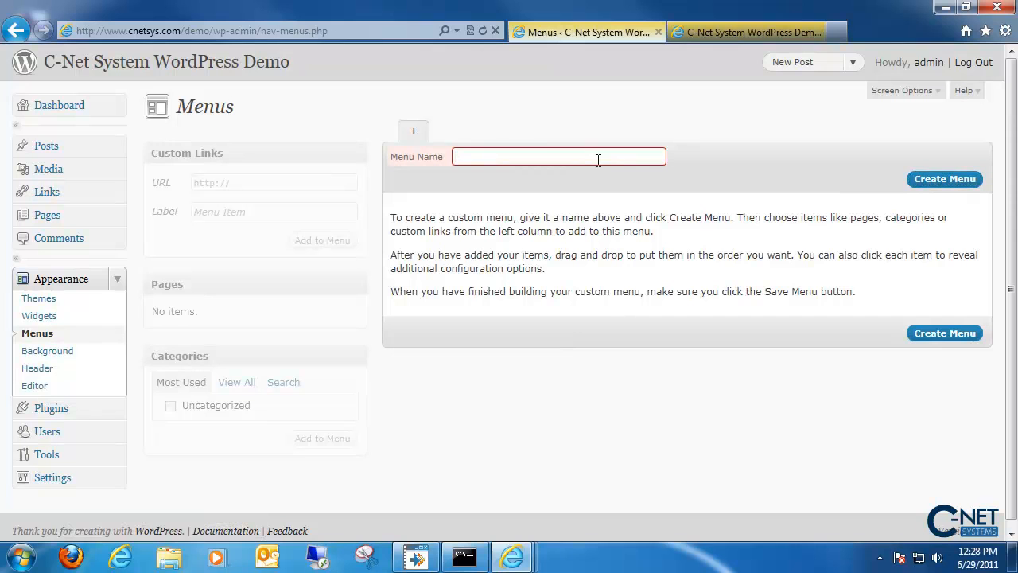
Create a new menu named 'sample'.
{"action": "type", "text": "sample"}
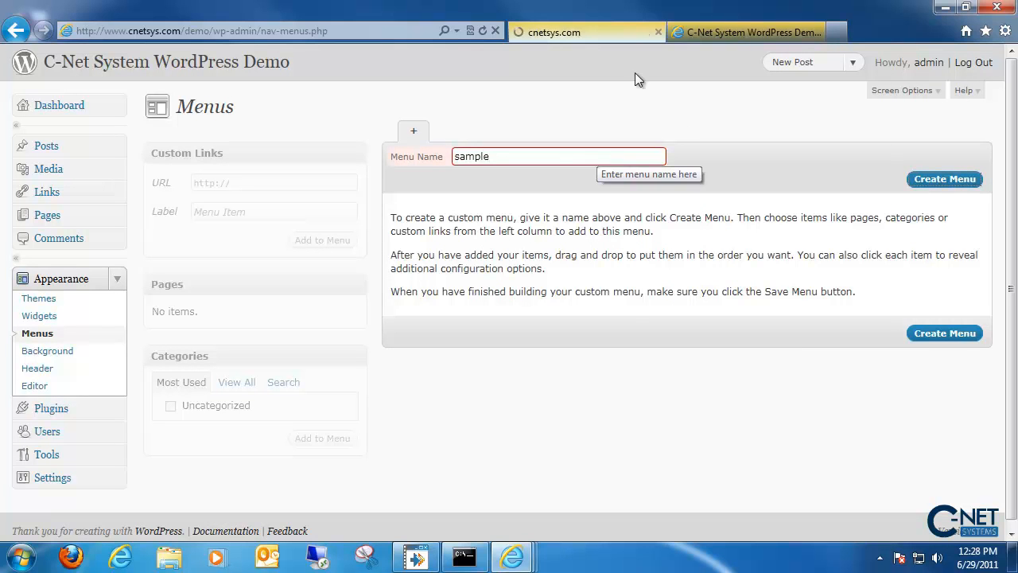
{"action": "left_click", "coordinate": [944, 178]}
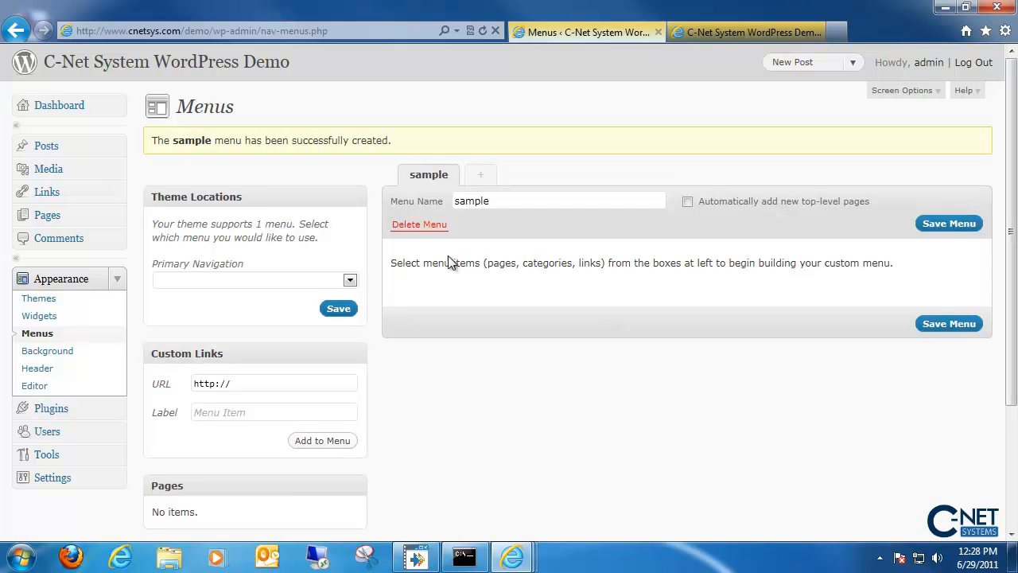
{"action": "mouse_move", "coordinate": [647, 379]}
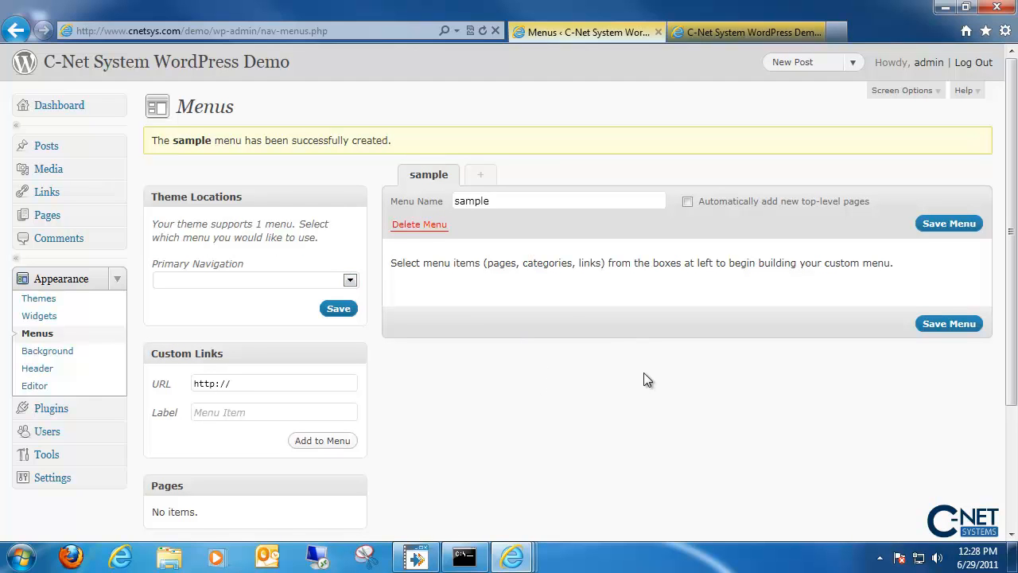
{"action": "mouse_move", "coordinate": [563, 311]}
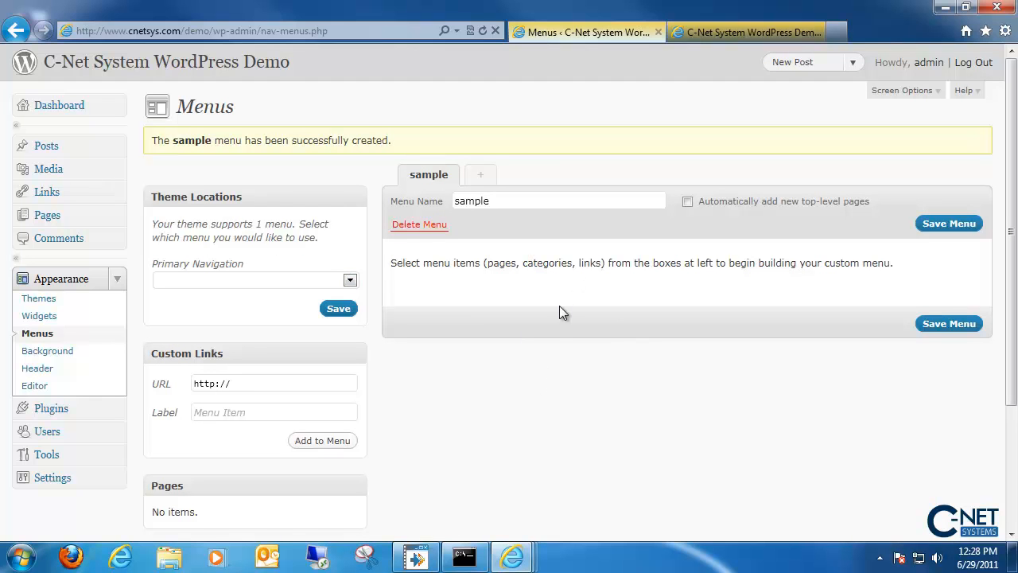
{"action": "scroll", "scroll_direction": "down", "scroll_amount": 3}
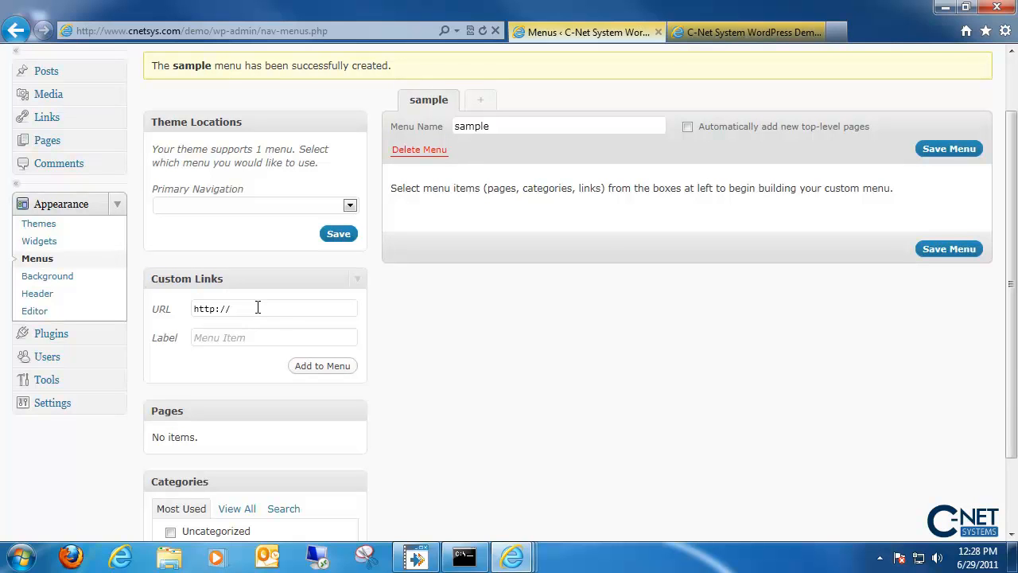
{"action": "type", "text": "www."}
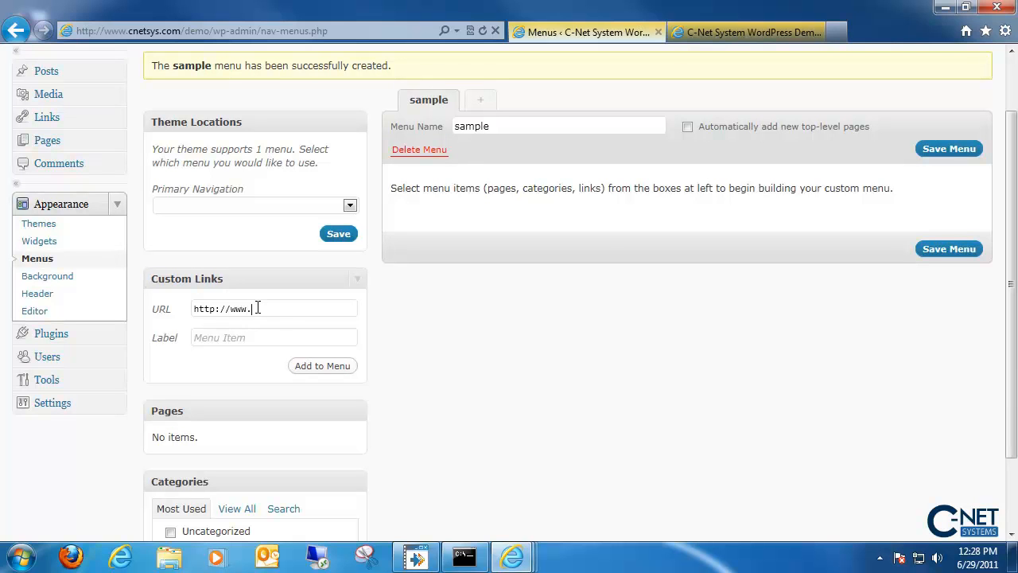
{"action": "type", "text": "goog"}
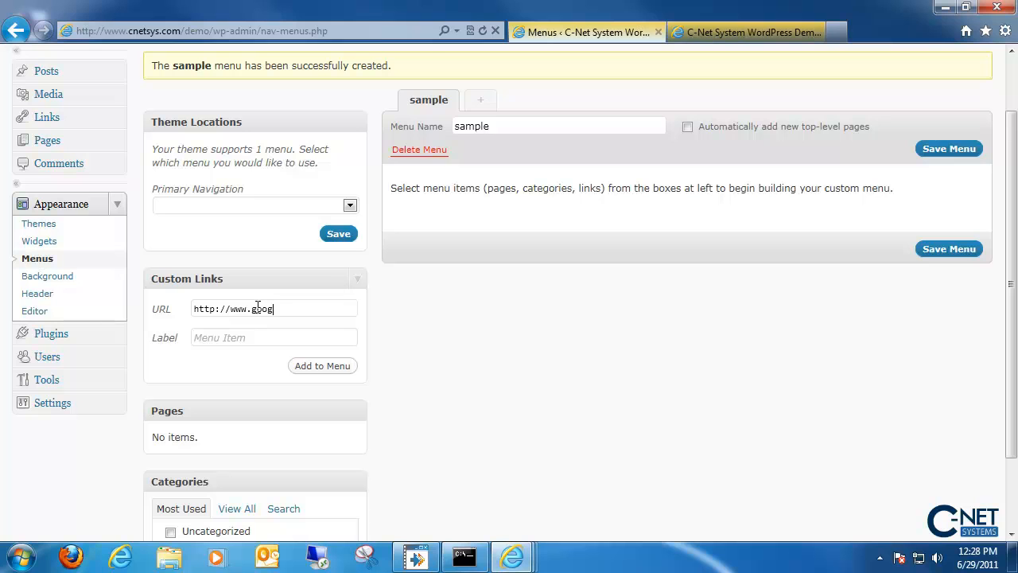
{"action": "type", "text": "le.com"}
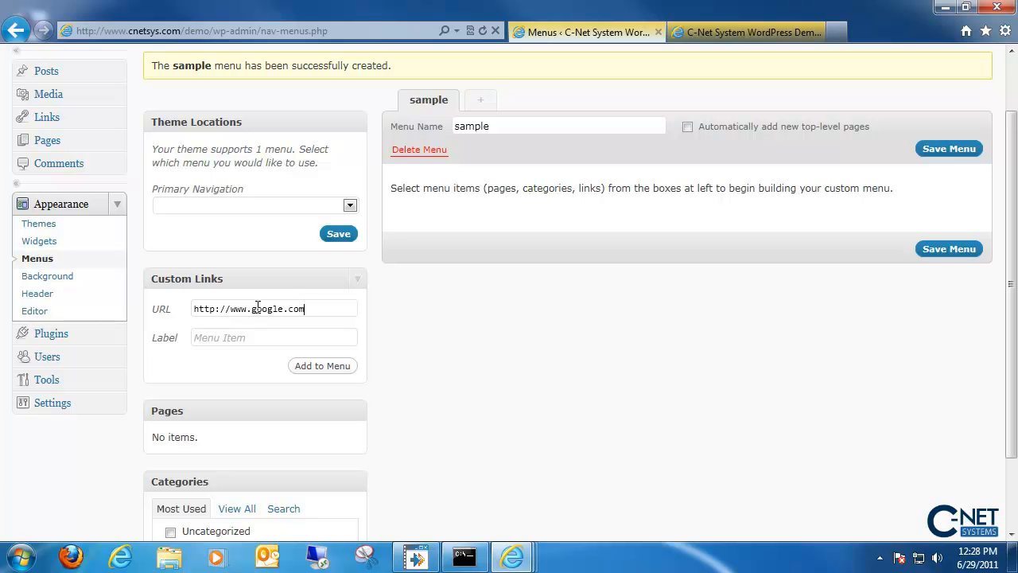
{"action": "left_click", "coordinate": [273, 337]}
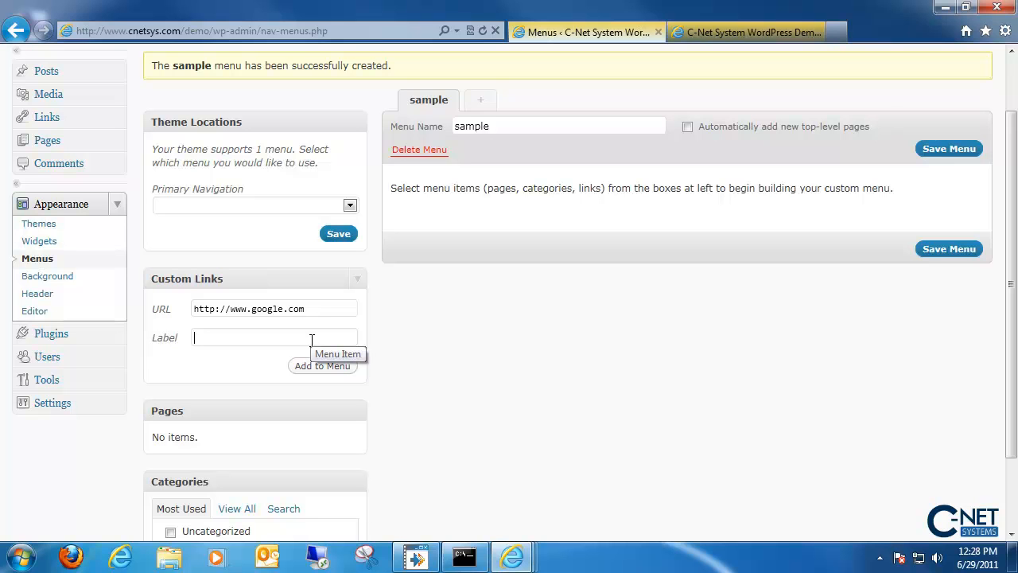
{"action": "type", "text": "Sear"}
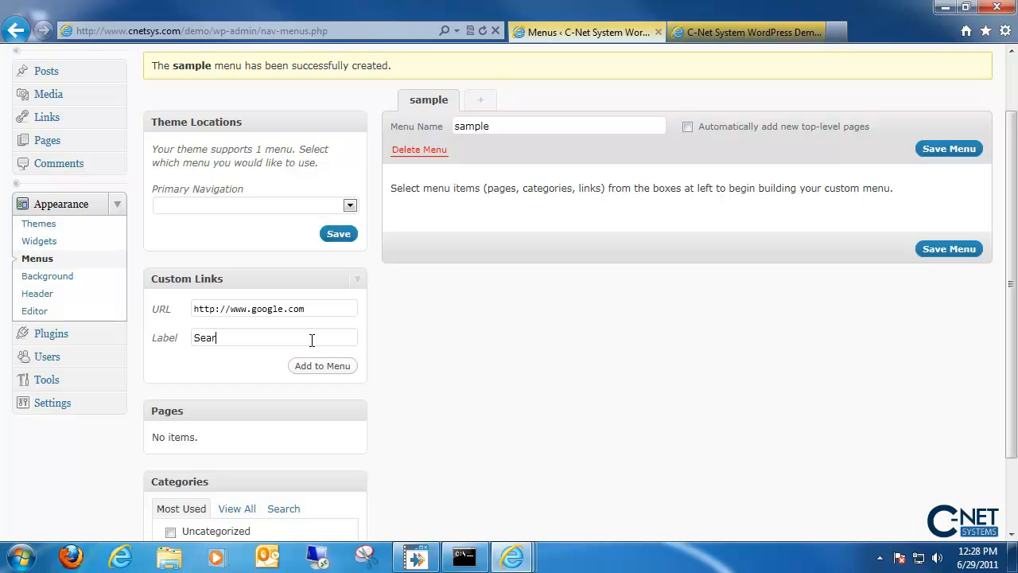
{"action": "type", "text": "ch"}
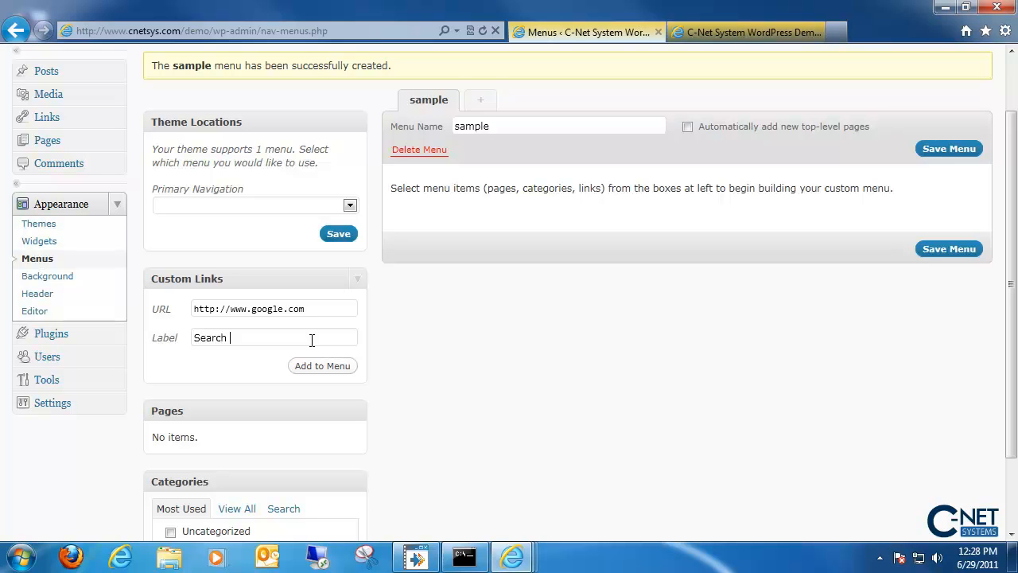
{"action": "type", "text": "Google"}
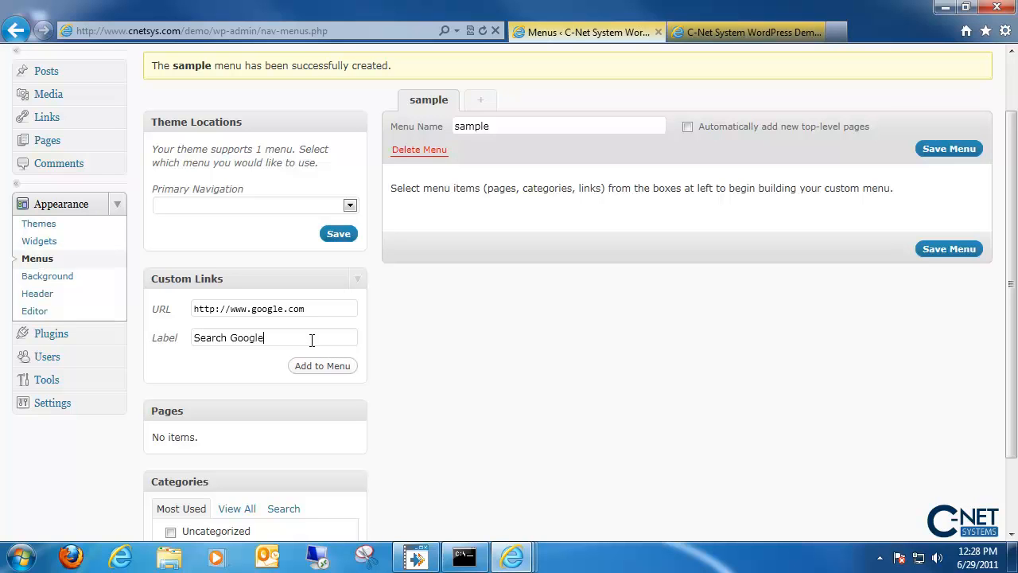
{"action": "mouse_move", "coordinate": [322, 366]}
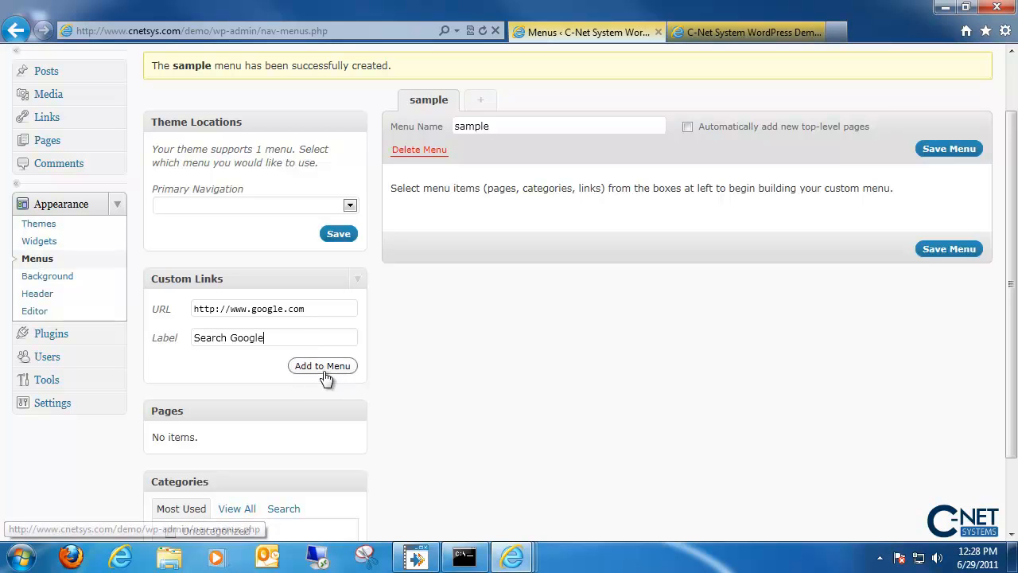
{"action": "left_click", "coordinate": [322, 365]}
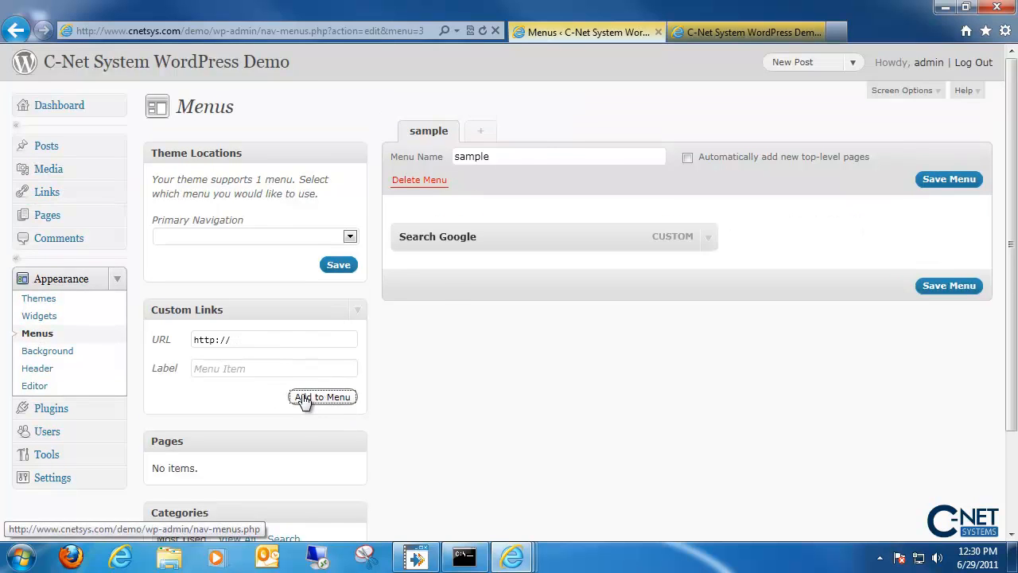
Save the sample menu, assign it to Primary Navigation, and check the live site.
{"action": "left_click", "coordinate": [948, 179]}
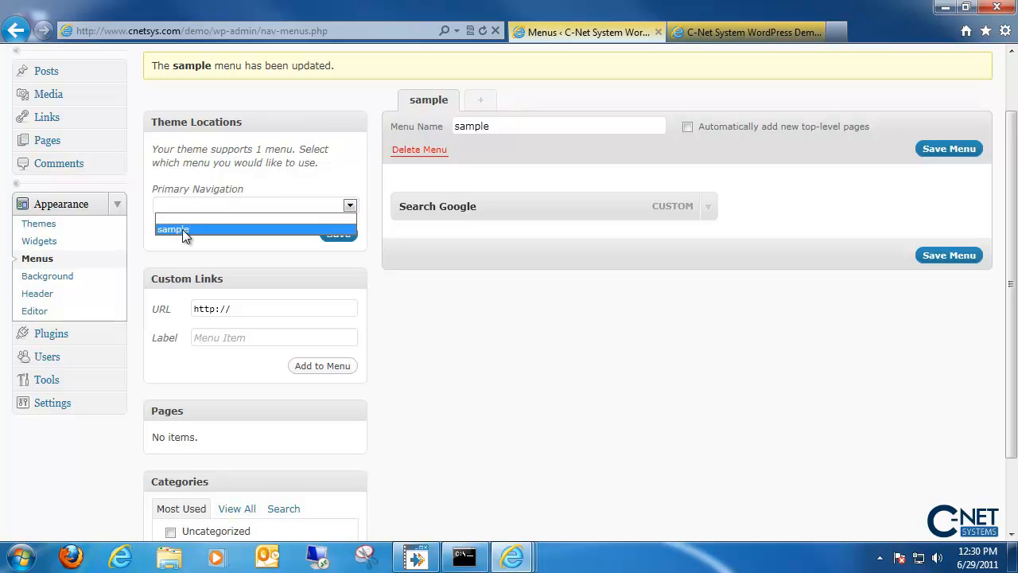
{"action": "left_click", "coordinate": [173, 229]}
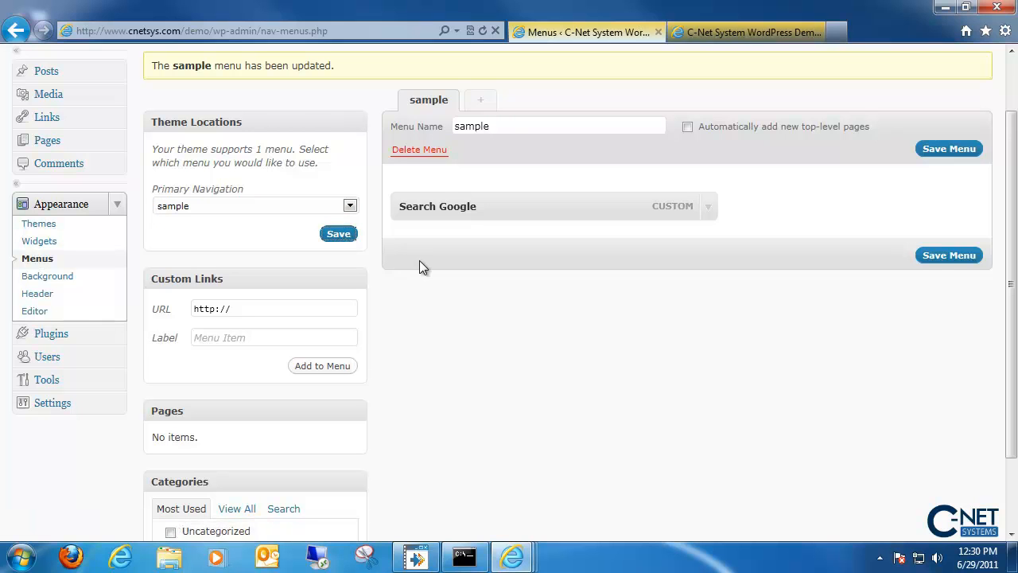
{"action": "mouse_move", "coordinate": [748, 32]}
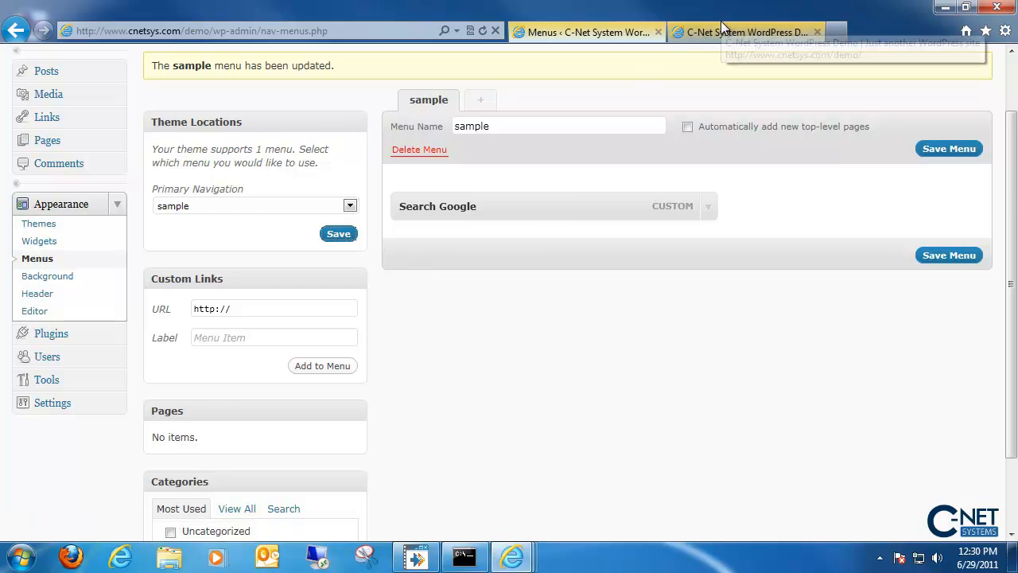
{"action": "left_click", "coordinate": [744, 32]}
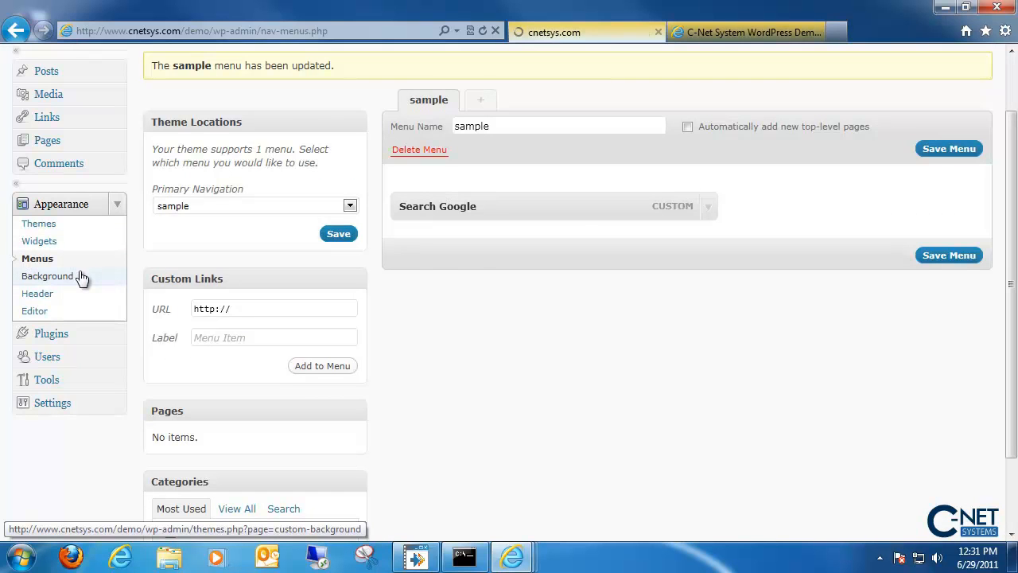
{"action": "left_click", "coordinate": [48, 276]}
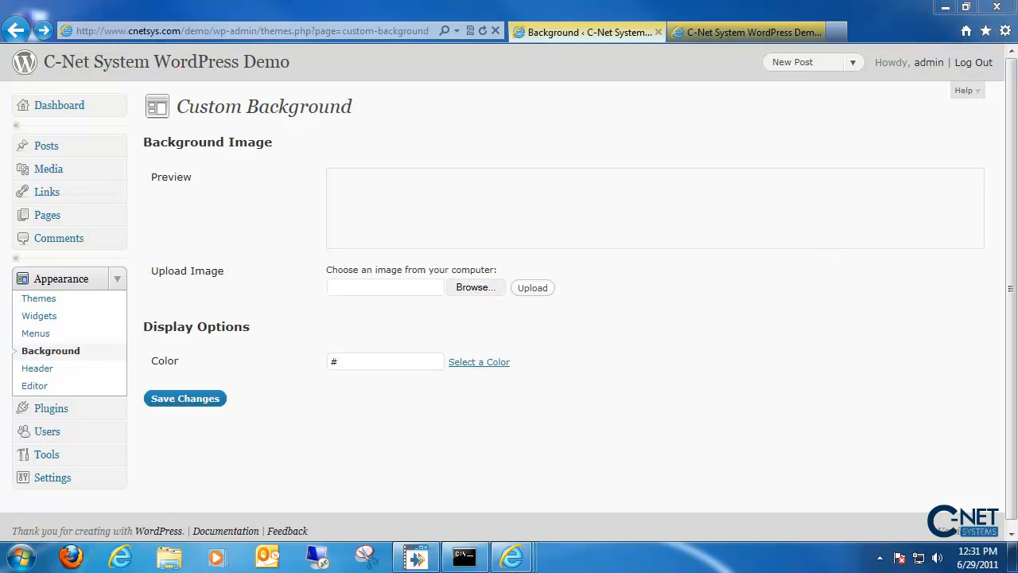
{"action": "mouse_move", "coordinate": [513, 282]}
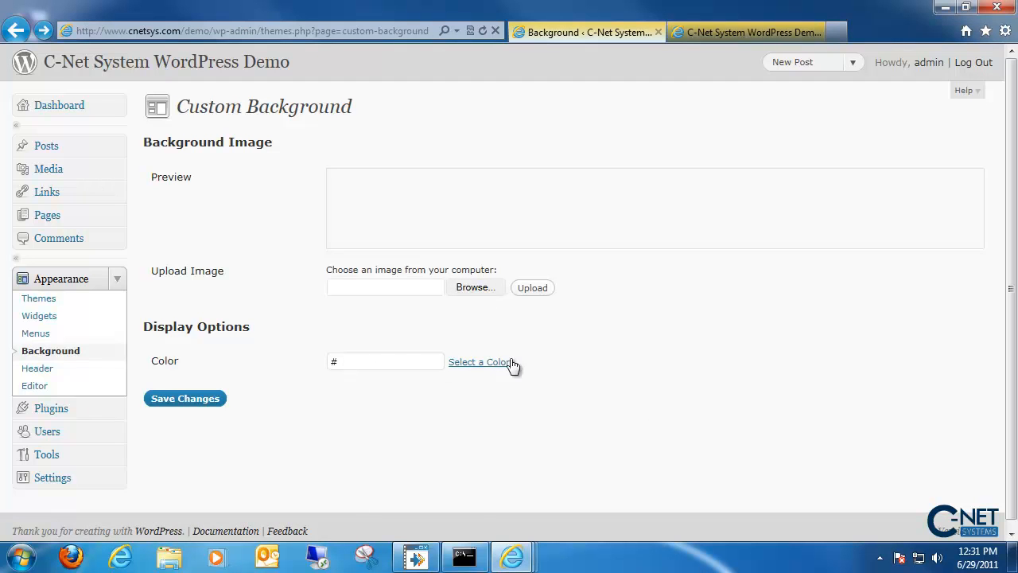
Pick dark red #a91919 as the background colour, save, and view the live site.
{"action": "left_click", "coordinate": [479, 362]}
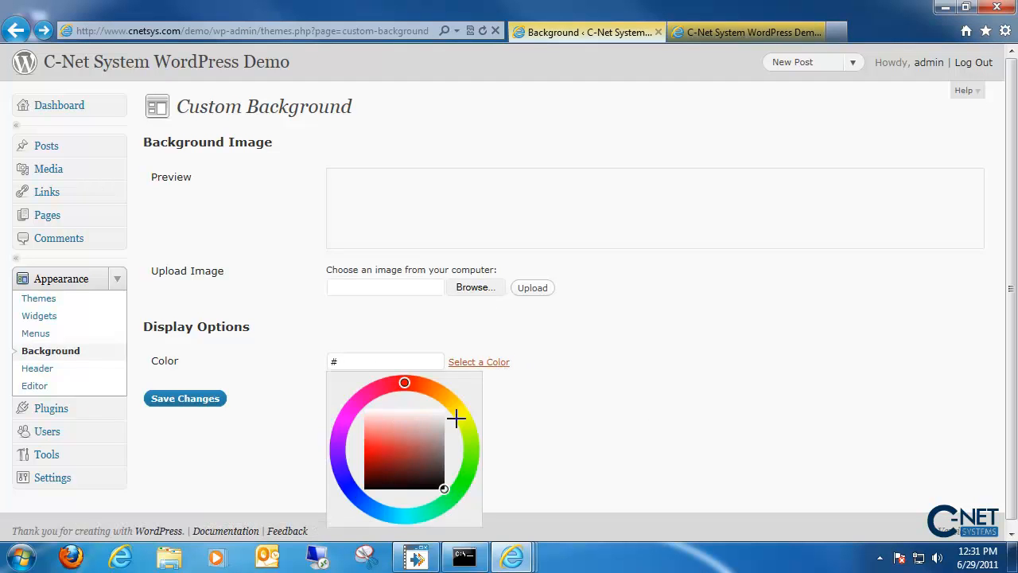
{"action": "left_click", "coordinate": [386, 458]}
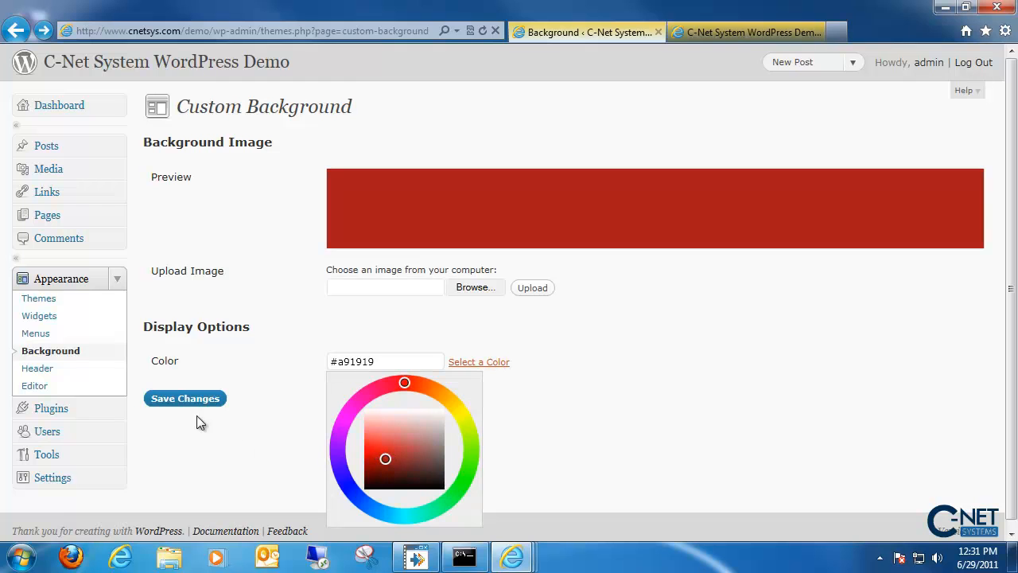
{"action": "mouse_move", "coordinate": [390, 263]}
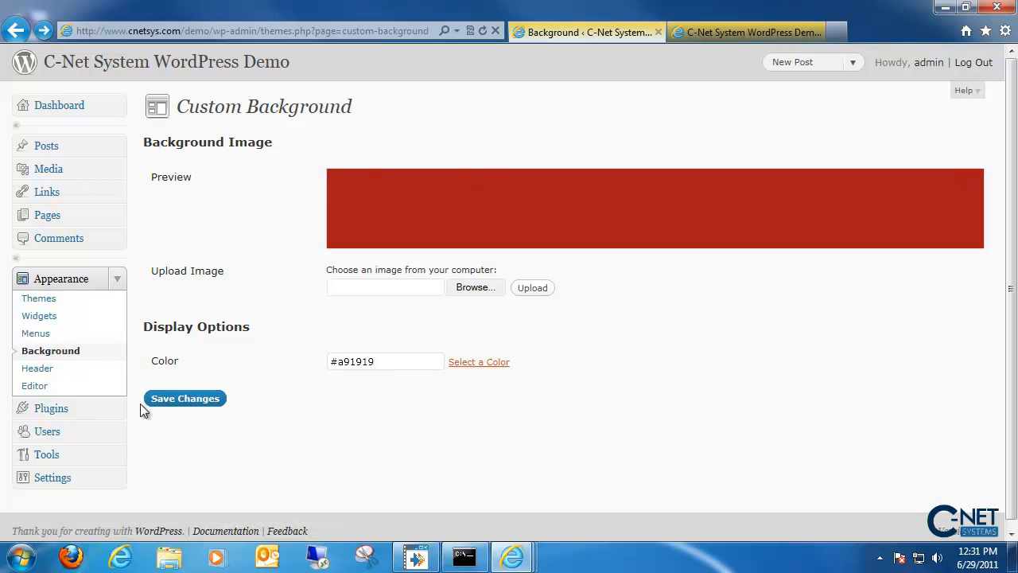
{"action": "left_click", "coordinate": [185, 397]}
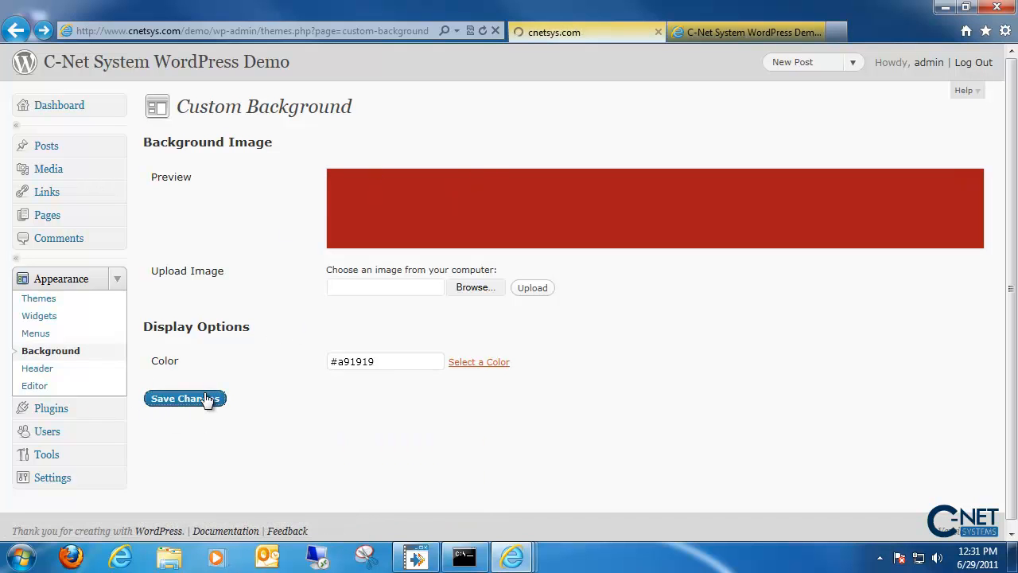
{"action": "left_click", "coordinate": [185, 398]}
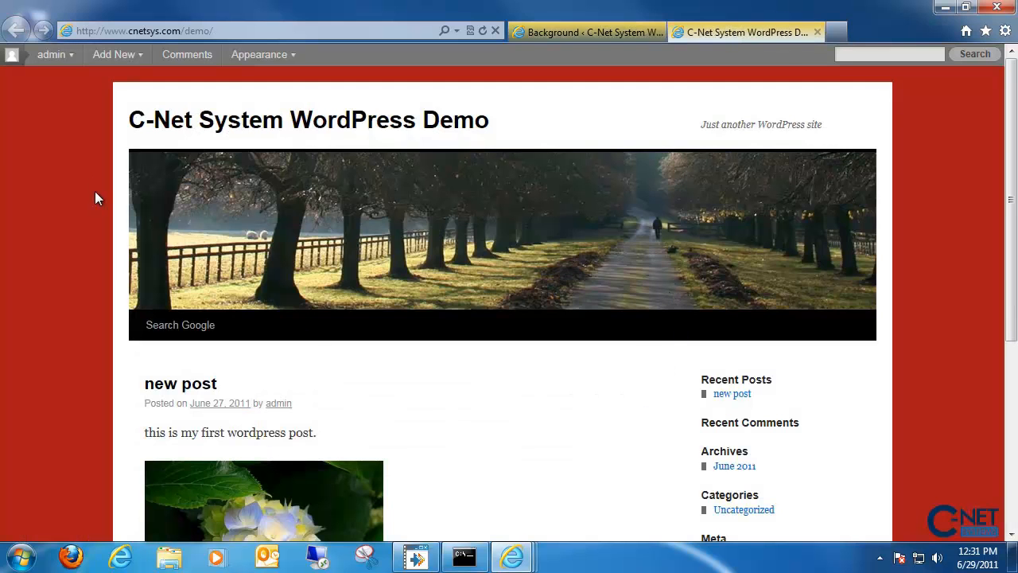
{"action": "mouse_move", "coordinate": [586, 8]}
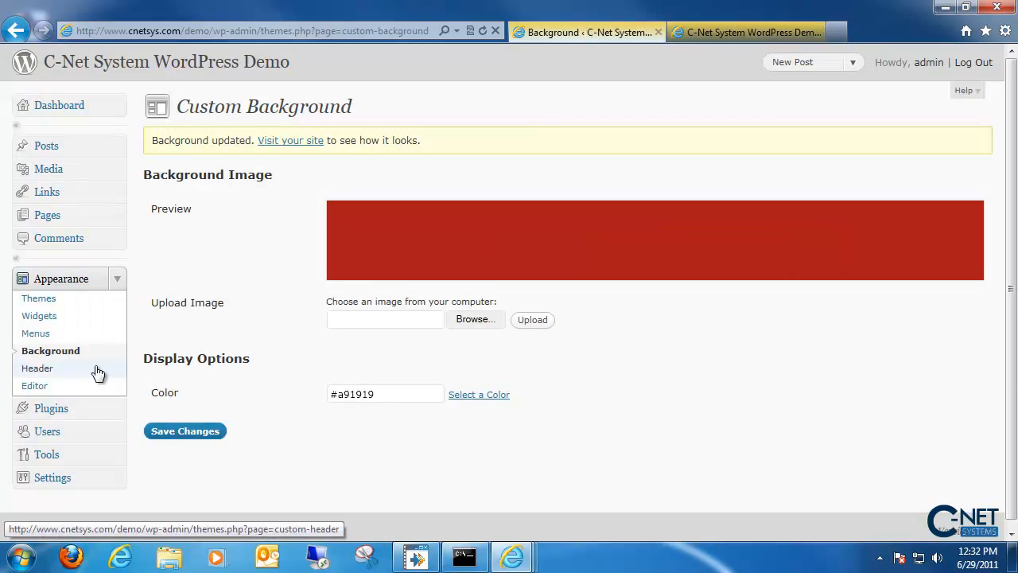
{"action": "mouse_move", "coordinate": [85, 377]}
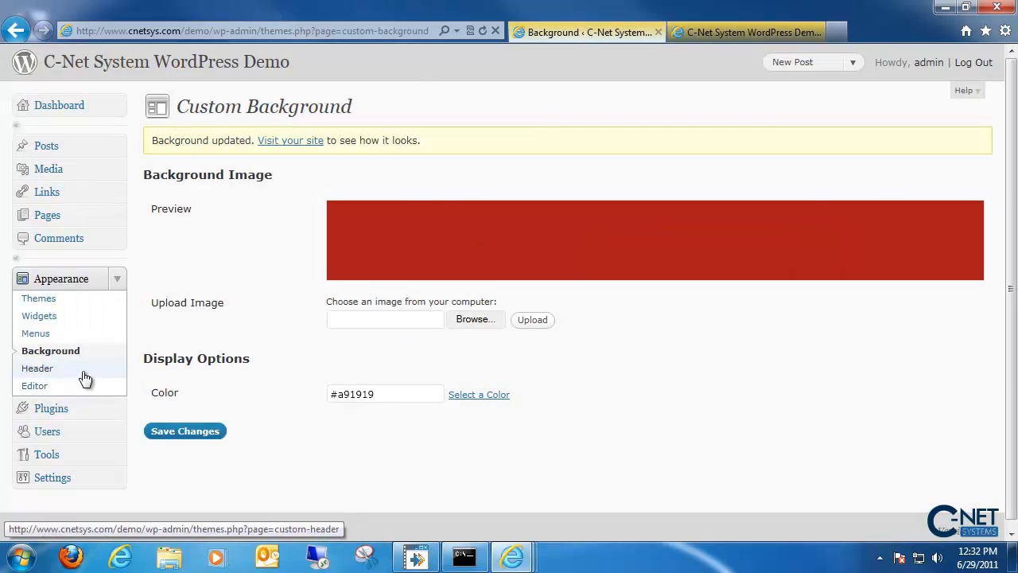
Open Header settings and scroll past the tree-lined path image and eight default headers.
{"action": "left_click", "coordinate": [38, 367]}
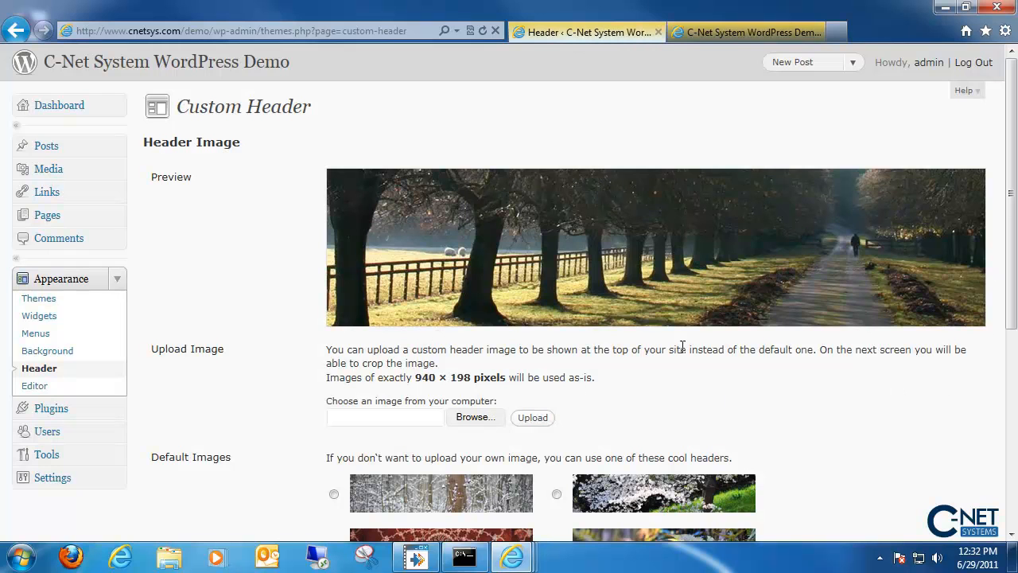
{"action": "scroll", "scroll_direction": "down", "scroll_amount": 3}
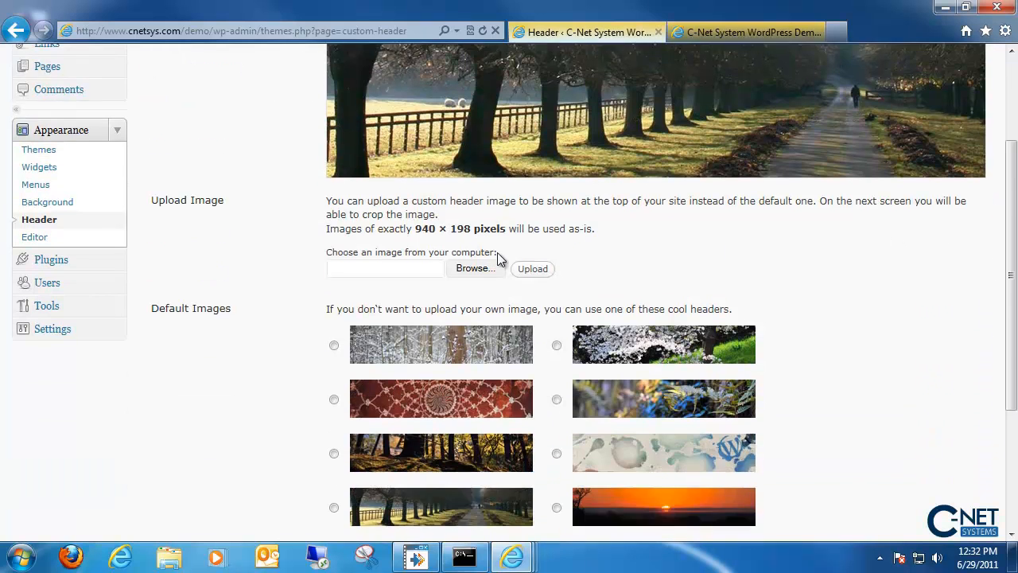
{"action": "scroll", "scroll_direction": "down", "scroll_amount": 3}
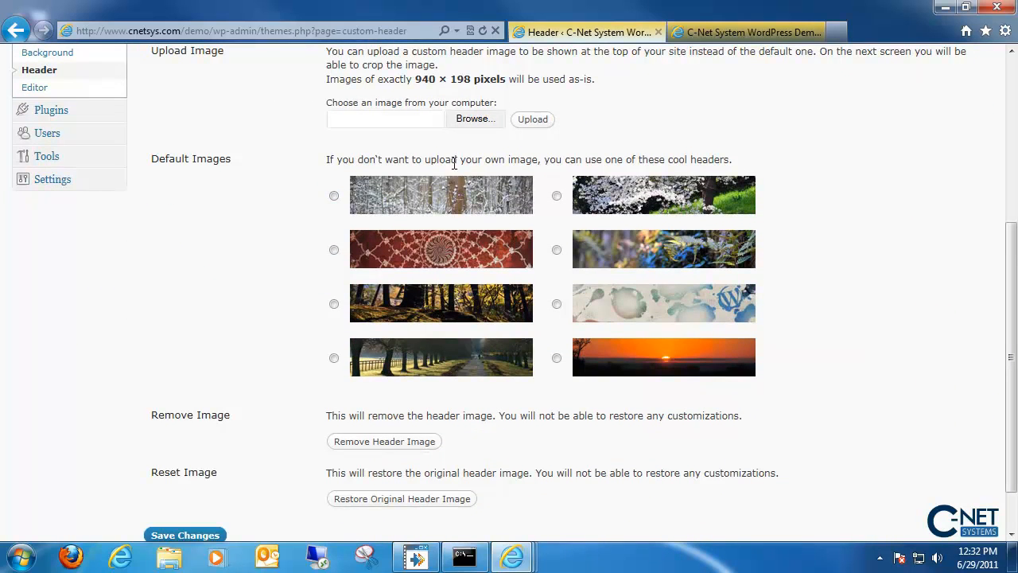
{"action": "mouse_move", "coordinate": [353, 340]}
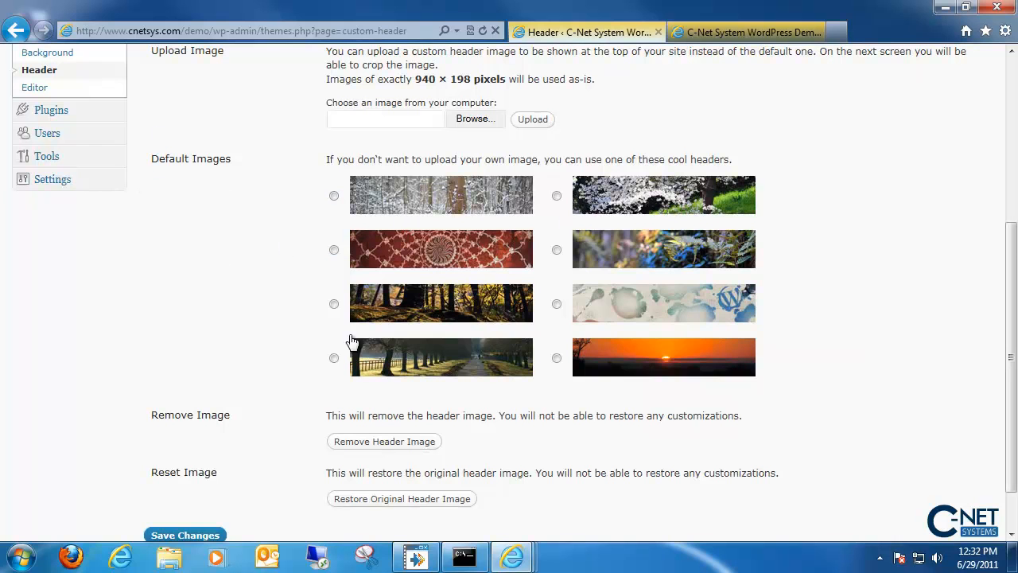
{"action": "mouse_move", "coordinate": [546, 358]}
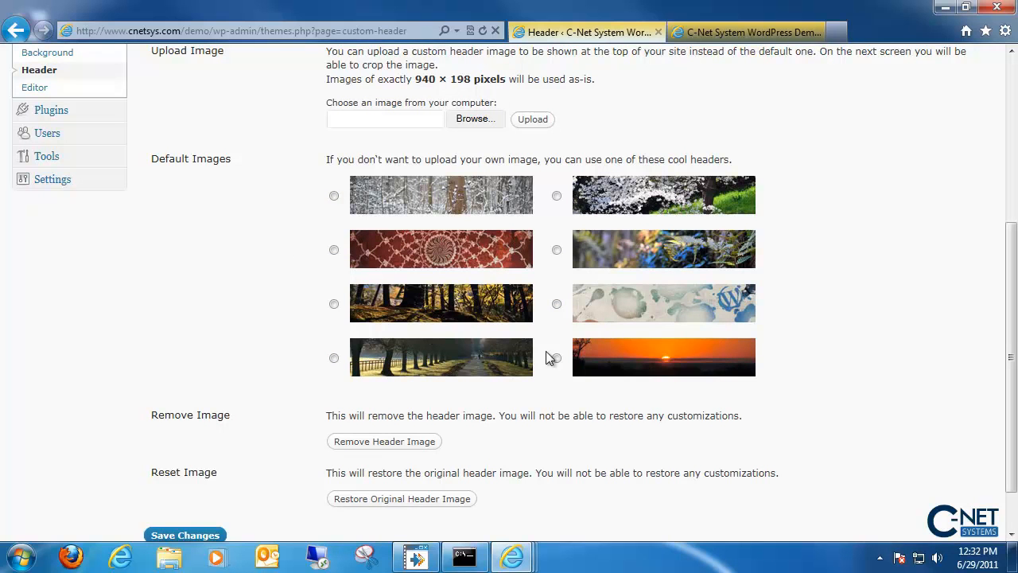
{"action": "mouse_move", "coordinate": [465, 107]}
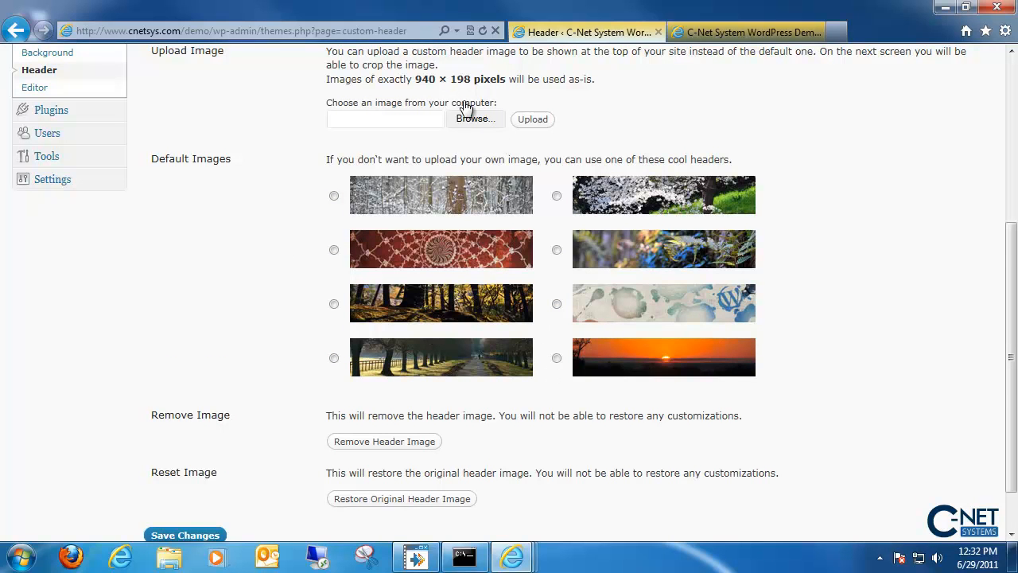
{"action": "scroll", "scroll_direction": "down", "scroll_amount": 3}
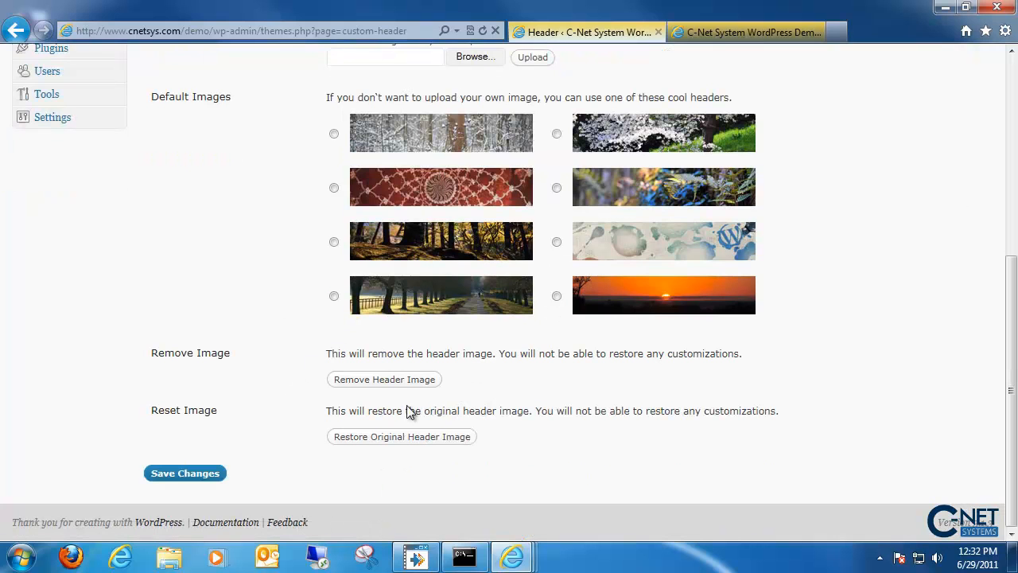
{"action": "mouse_move", "coordinate": [316, 406]}
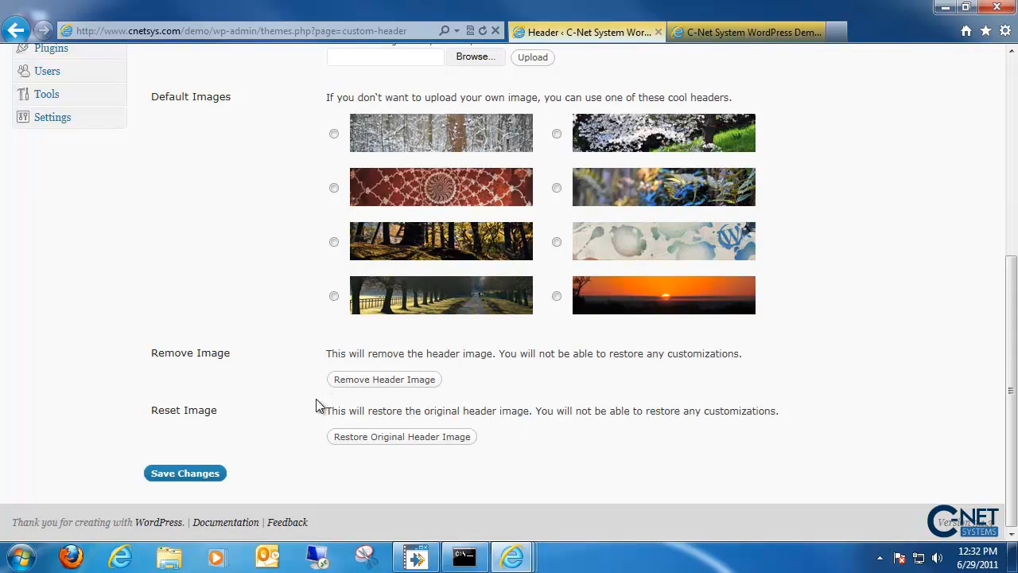
{"action": "mouse_move", "coordinate": [274, 441]}
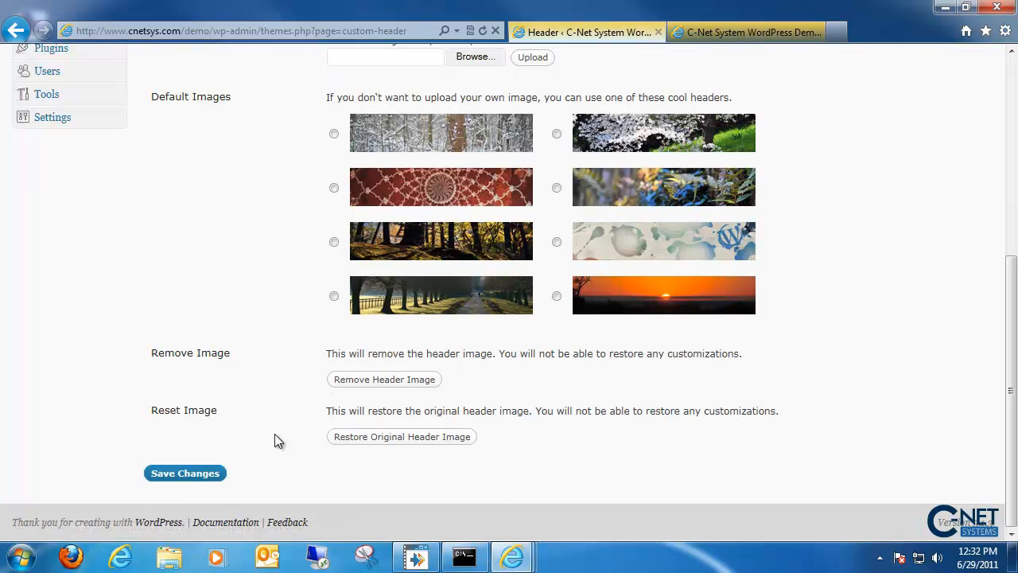
{"action": "mouse_move", "coordinate": [185, 473]}
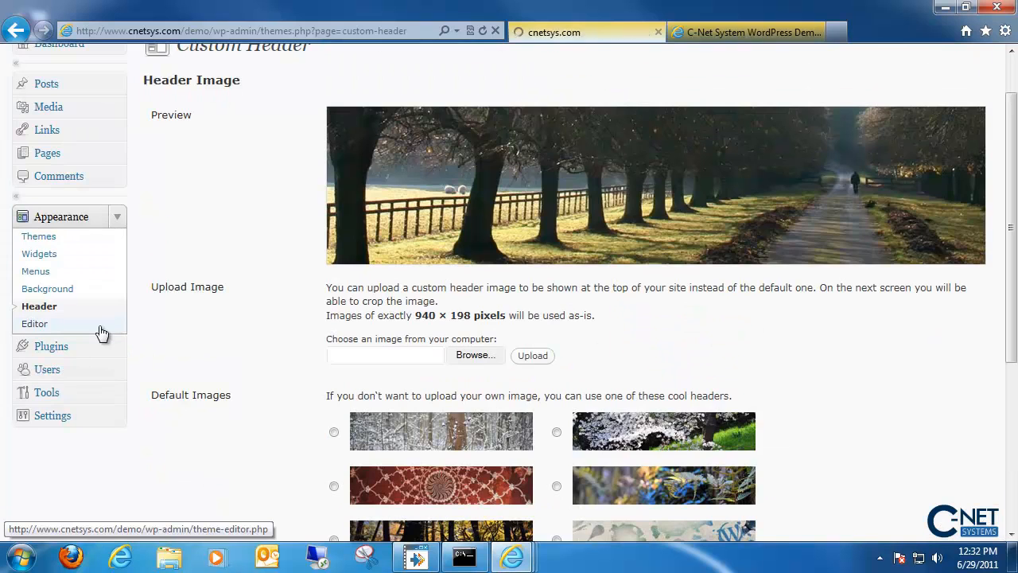
View Twenty Ten's style.css in the theme editor, then return to the Dashboard.
{"action": "left_click", "coordinate": [34, 323]}
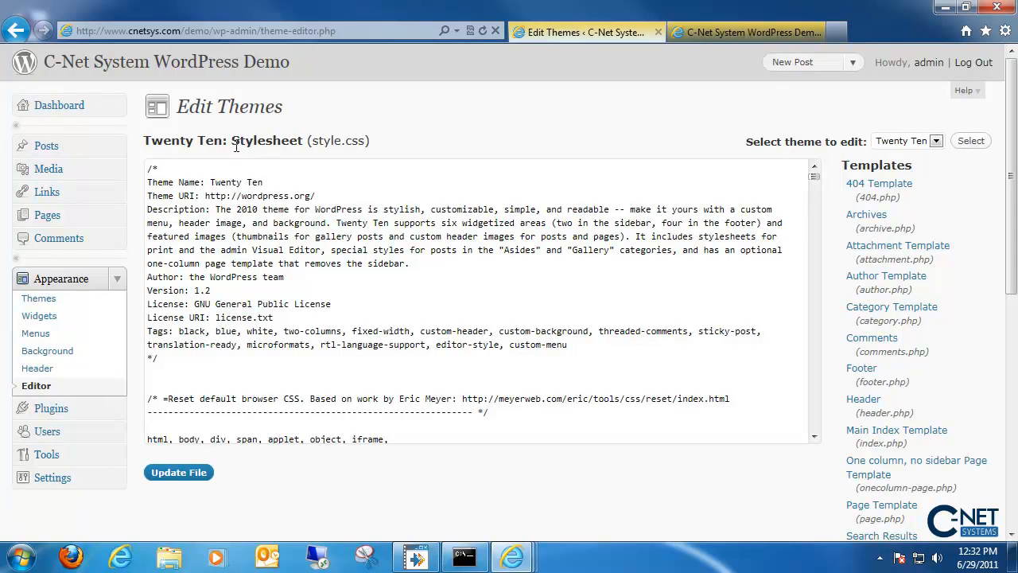
{"action": "mouse_move", "coordinate": [437, 269]}
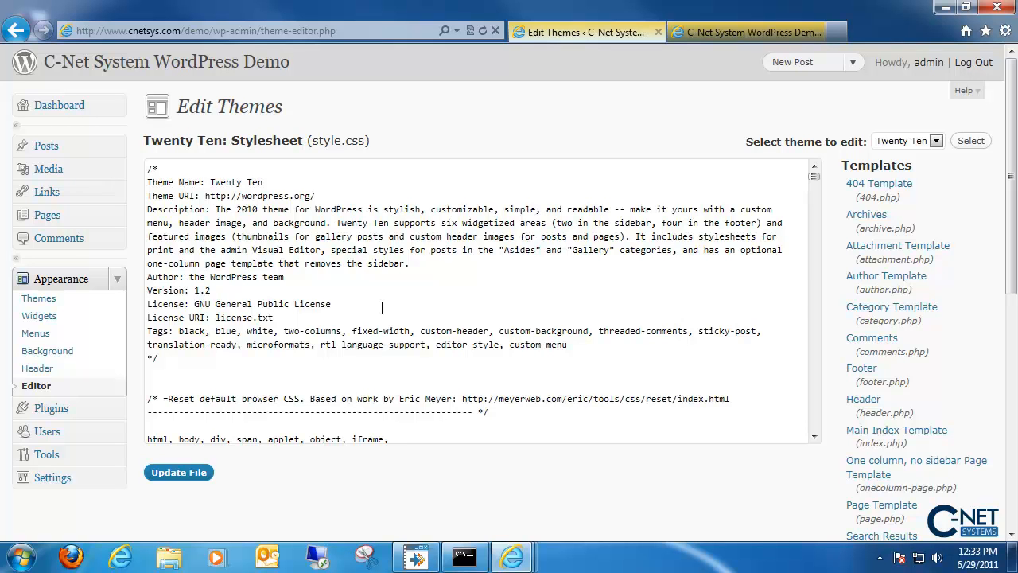
{"action": "mouse_move", "coordinate": [60, 105]}
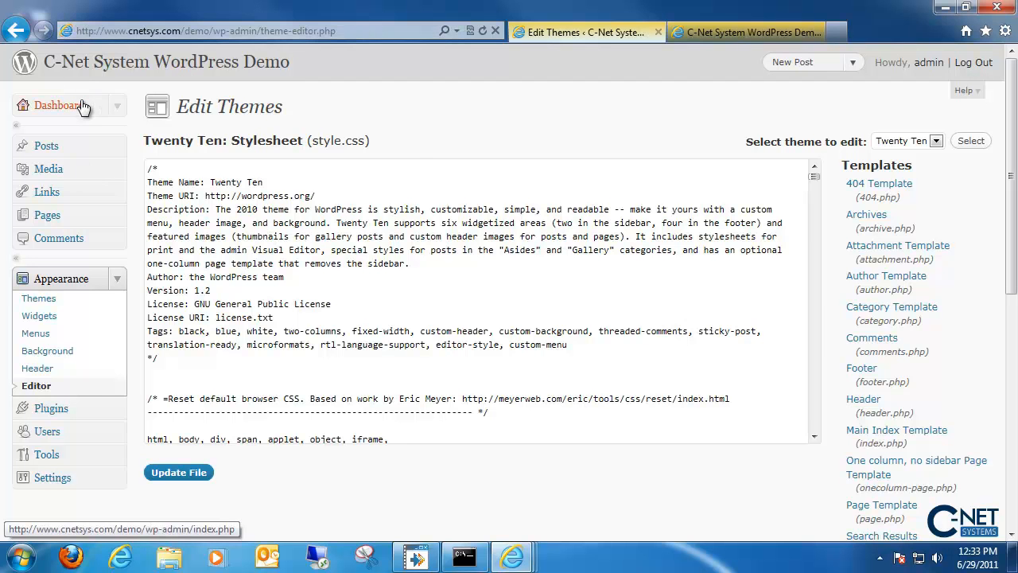
{"action": "left_click", "coordinate": [57, 105]}
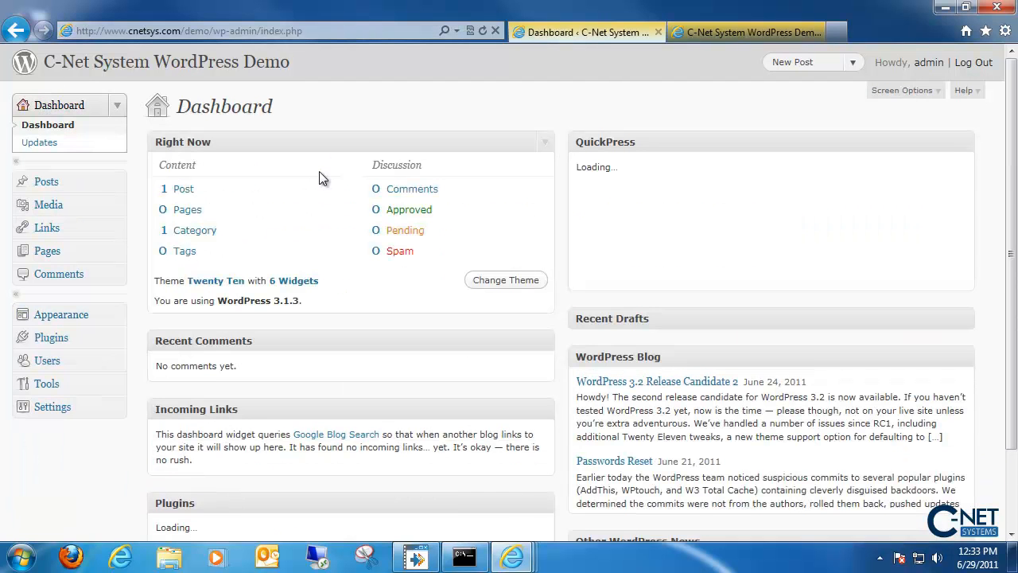